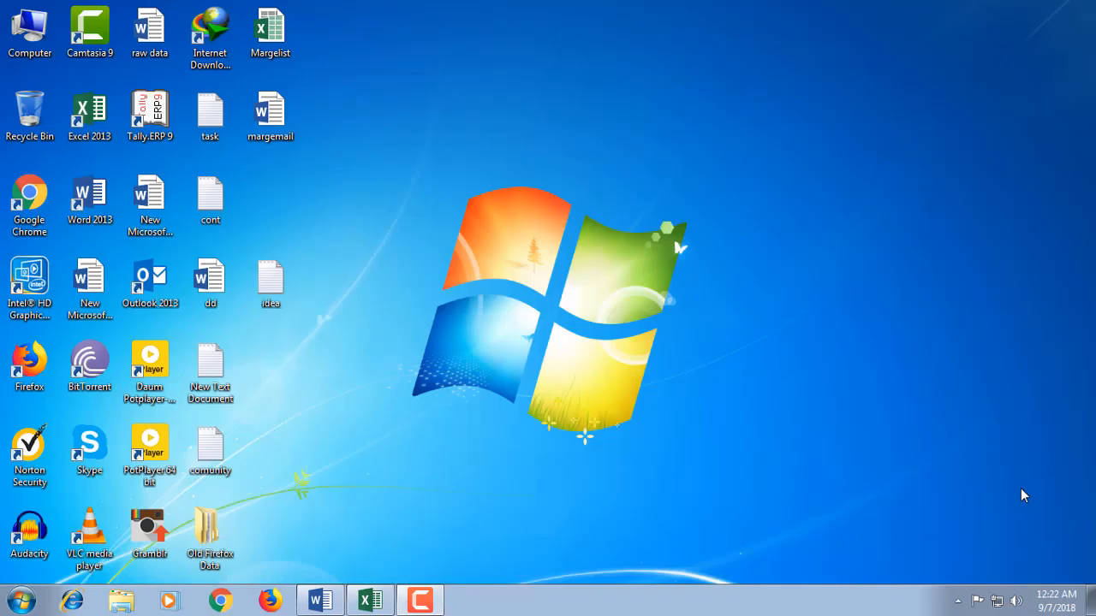
mouse_move(1017, 490)
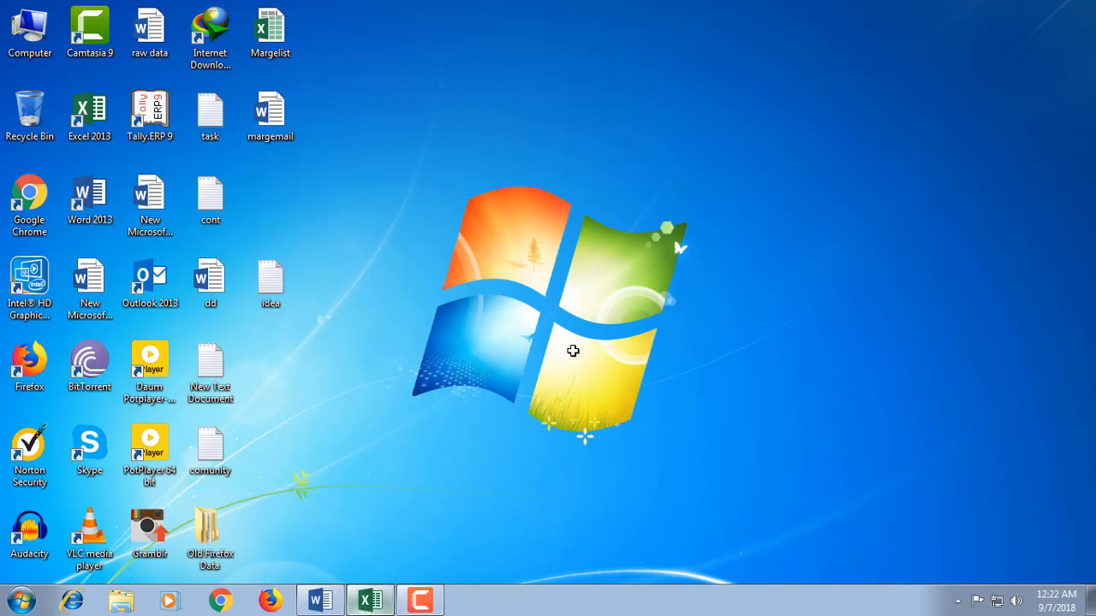
Review the Margelist columns in Excel — Title, Department, next heading — and the first-name cells
left_click(370, 600)
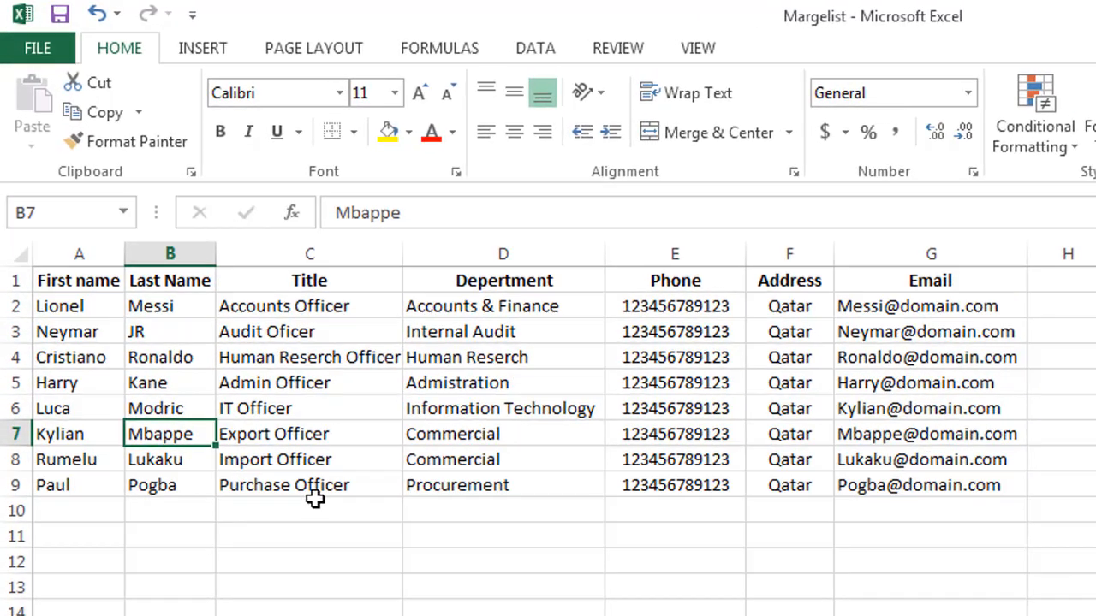
mouse_move(452, 397)
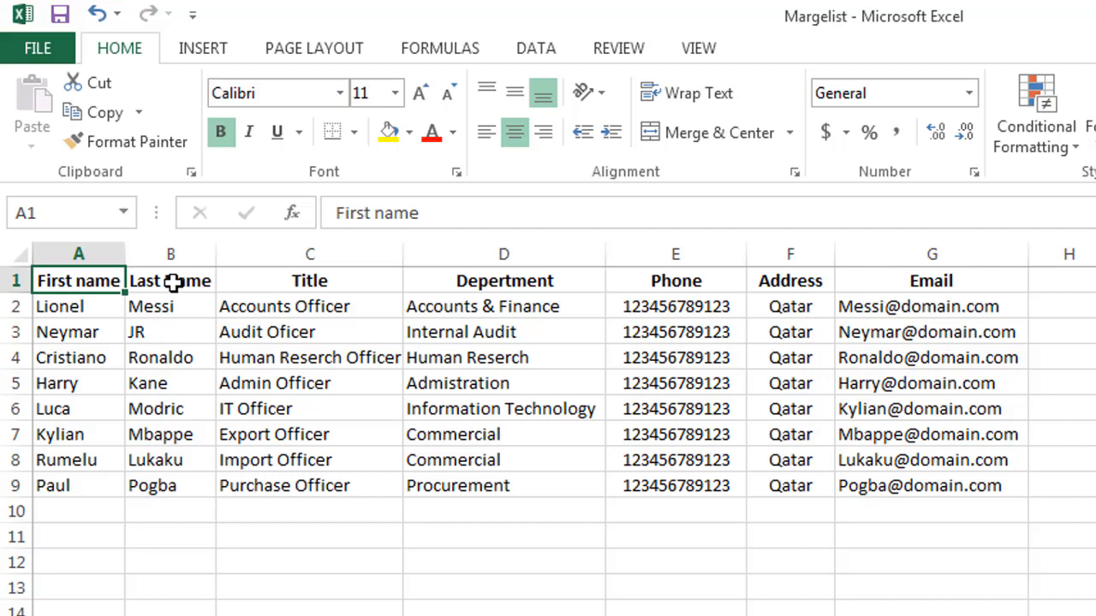
left_click(310, 281)
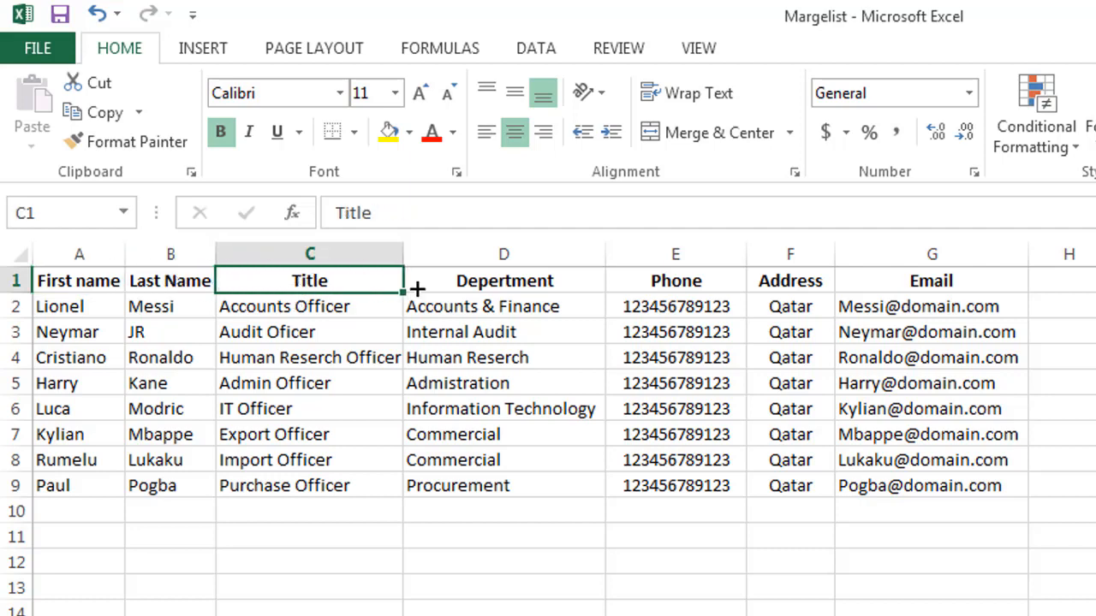
left_click(504, 281)
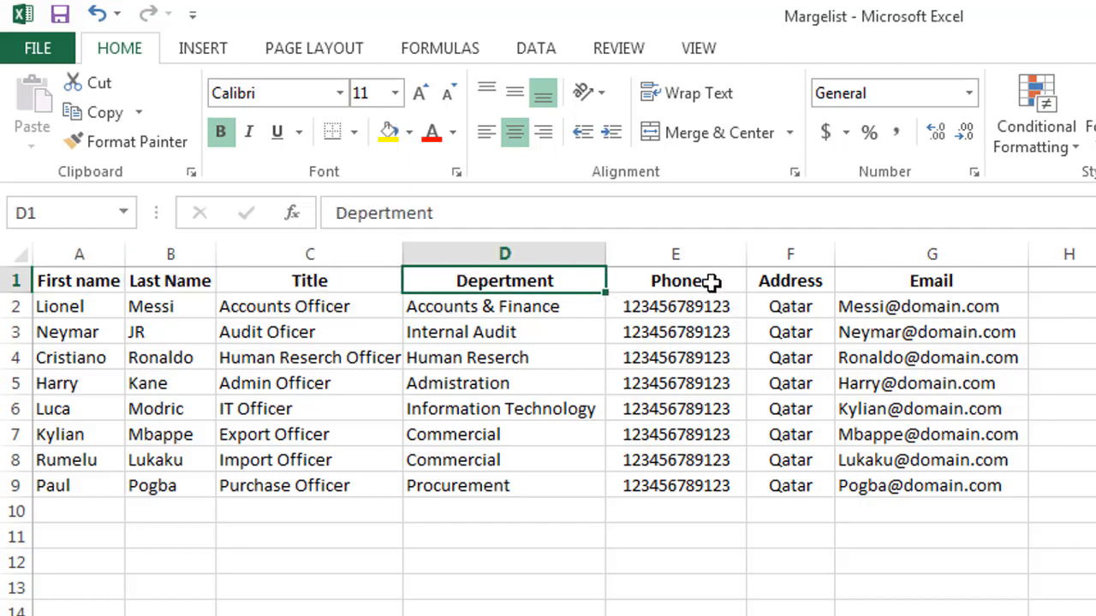
left_click(675, 280)
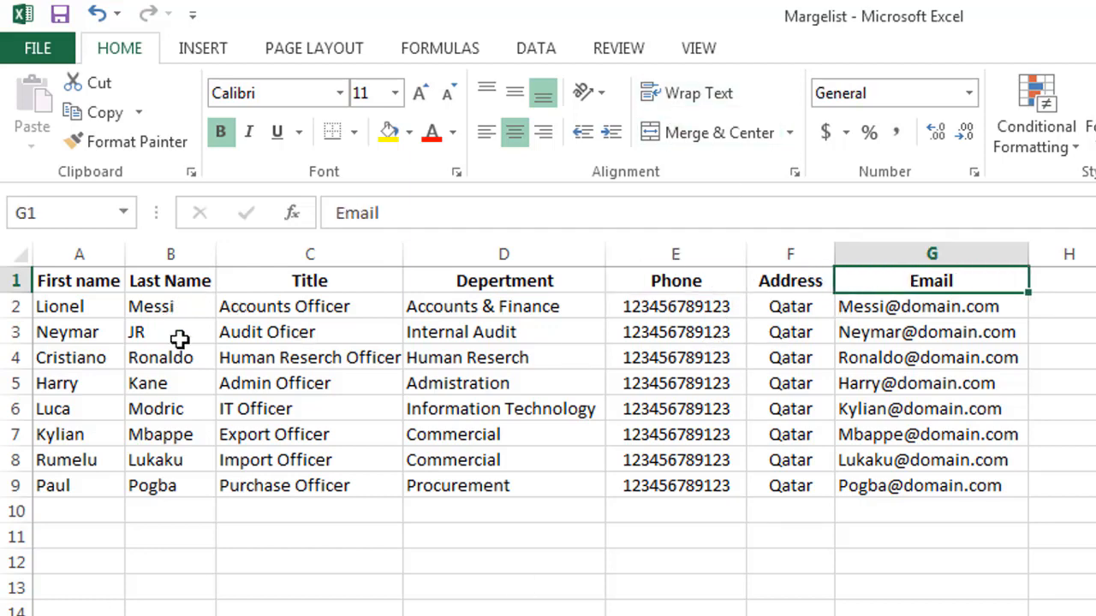
left_click_drag(79, 305, 79, 357)
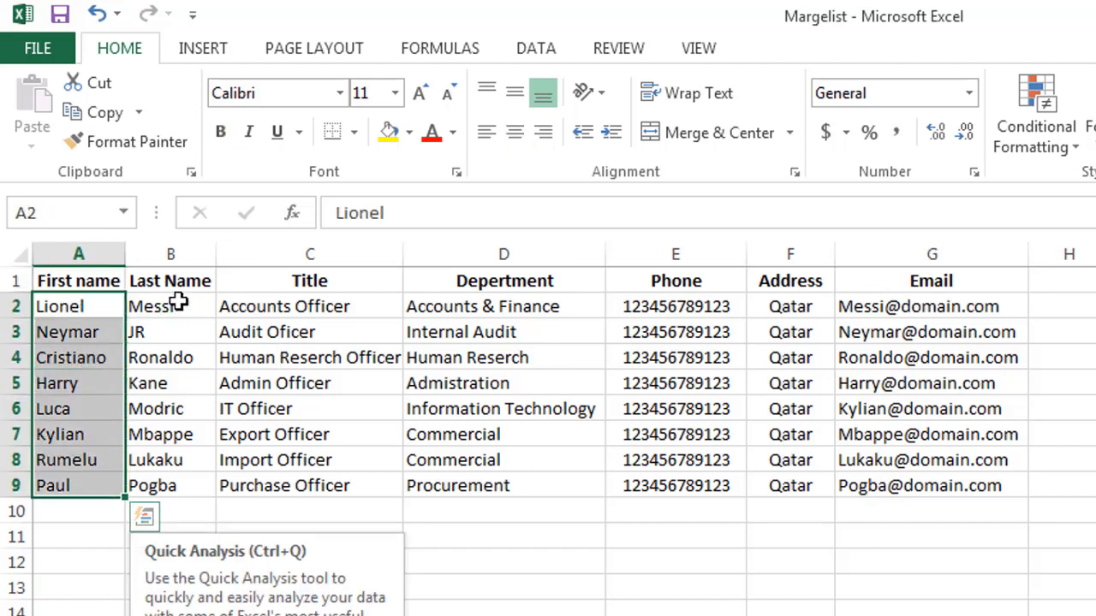
left_click(310, 593)
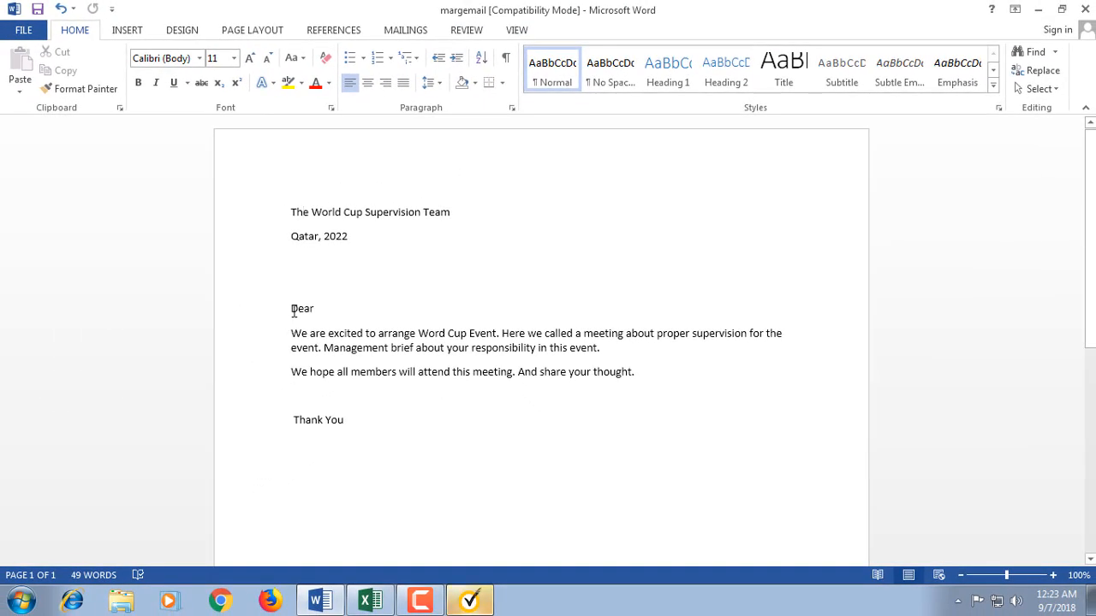
Start a Letters mail merge on the meeting notice from the Mailings features
left_click_drag(291, 308, 346, 420)
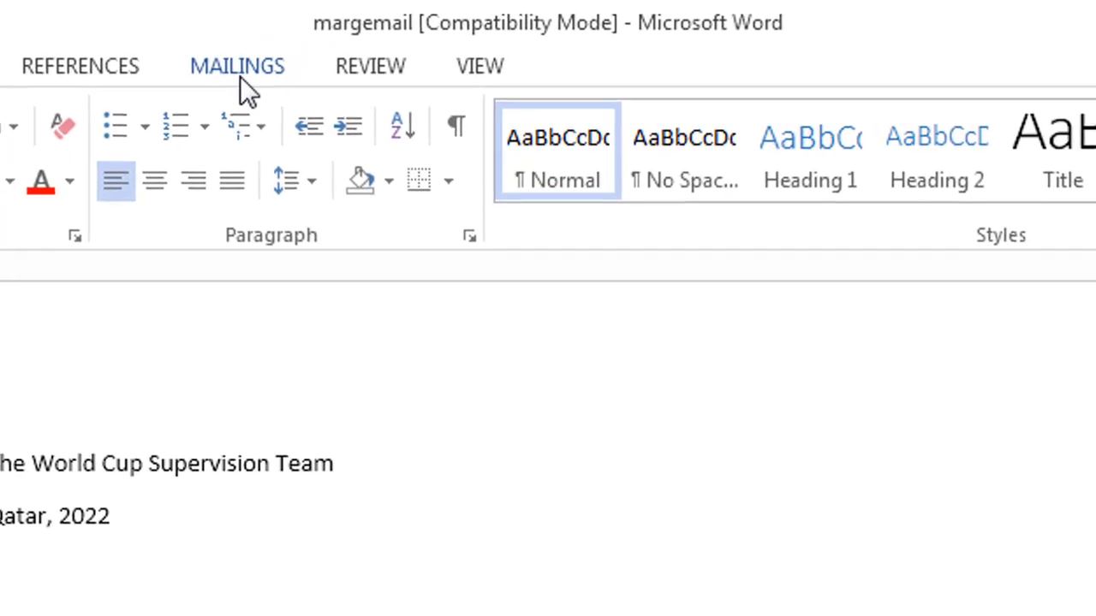
left_click(236, 67)
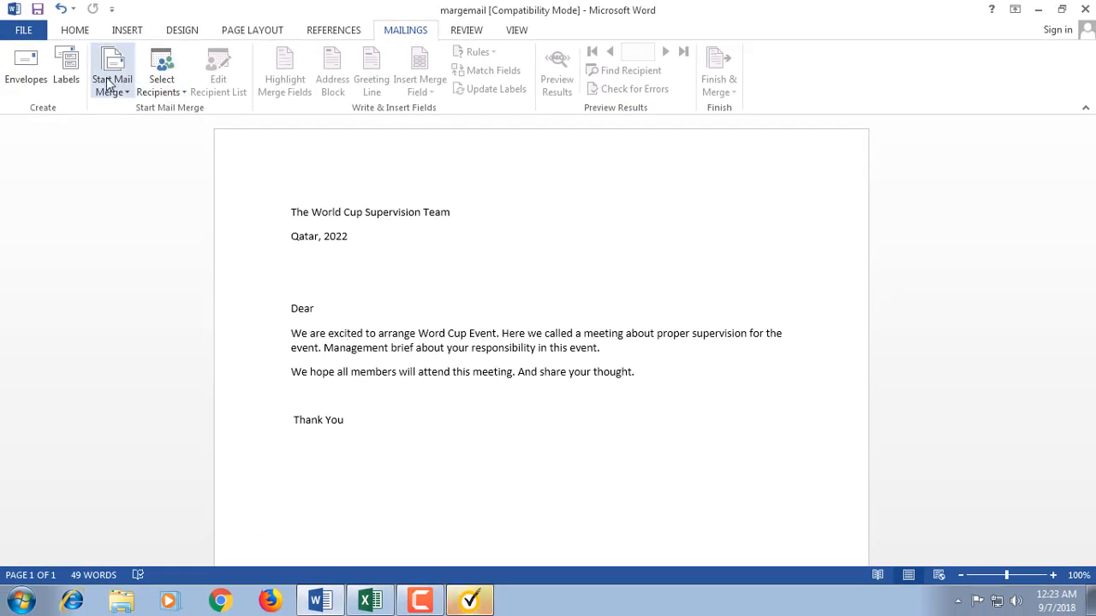
mouse_move(106, 78)
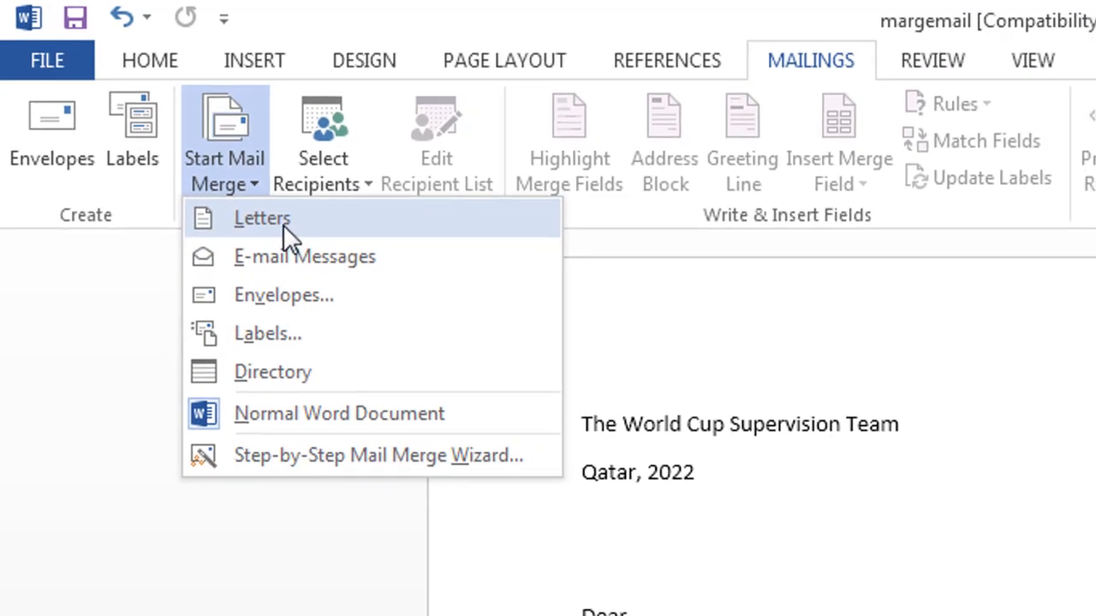
left_click(262, 217)
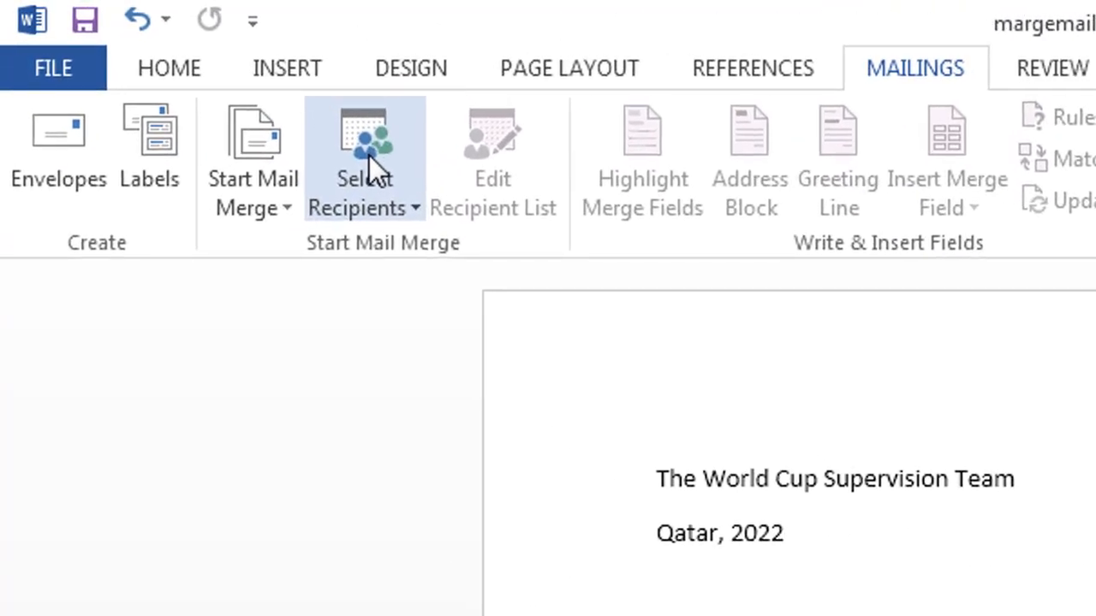
Use the existing Margelist workbook as recipients and confirm the Sheet1$ table
left_click(363, 163)
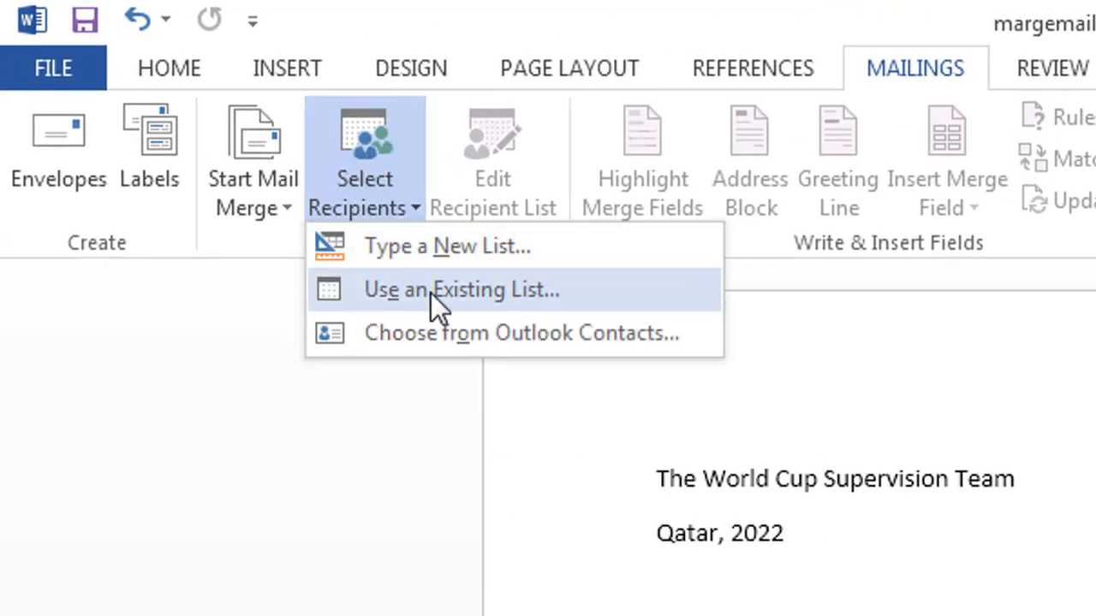
left_click(461, 290)
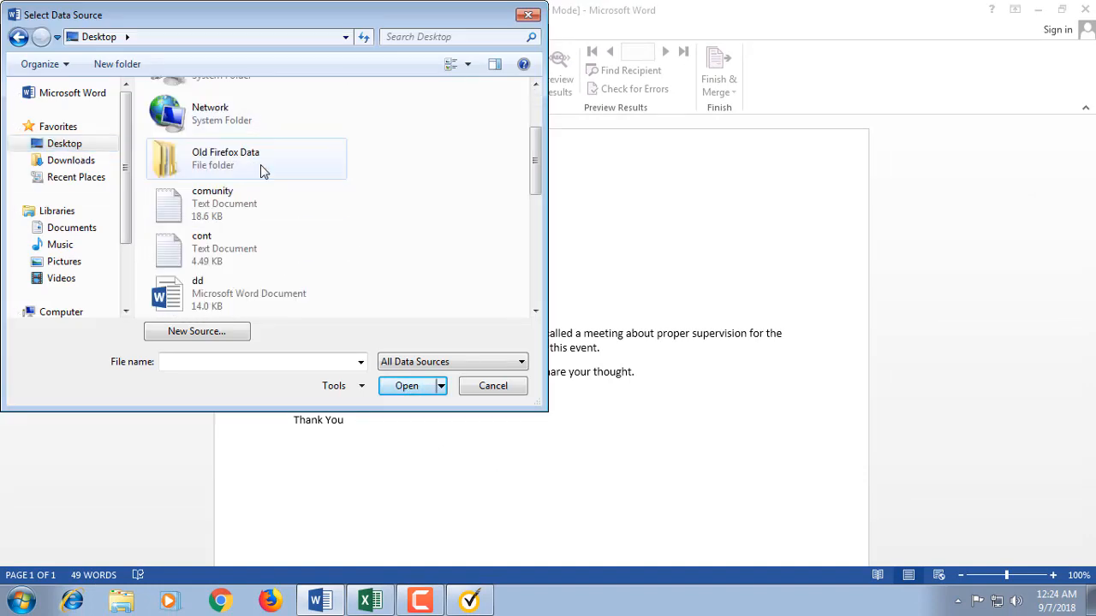
scroll("down", 3)
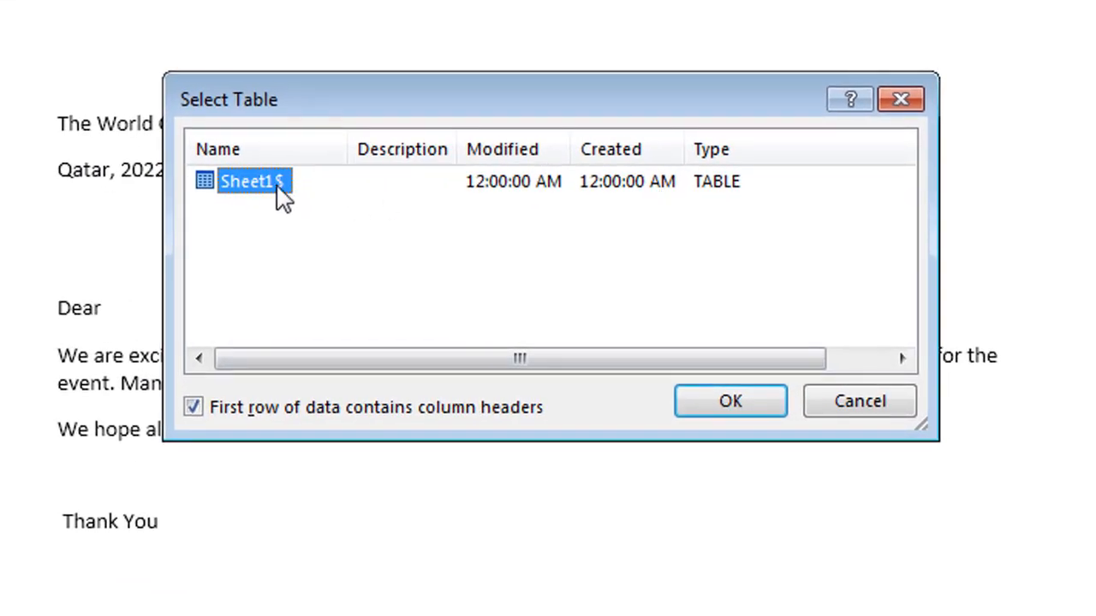
left_click(730, 400)
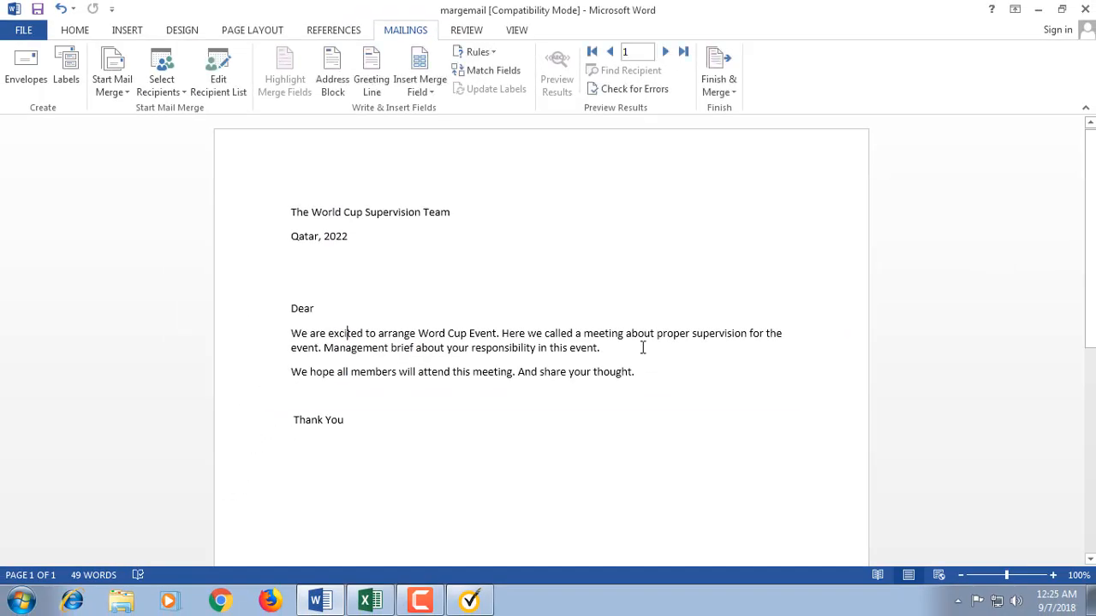
mouse_move(419, 68)
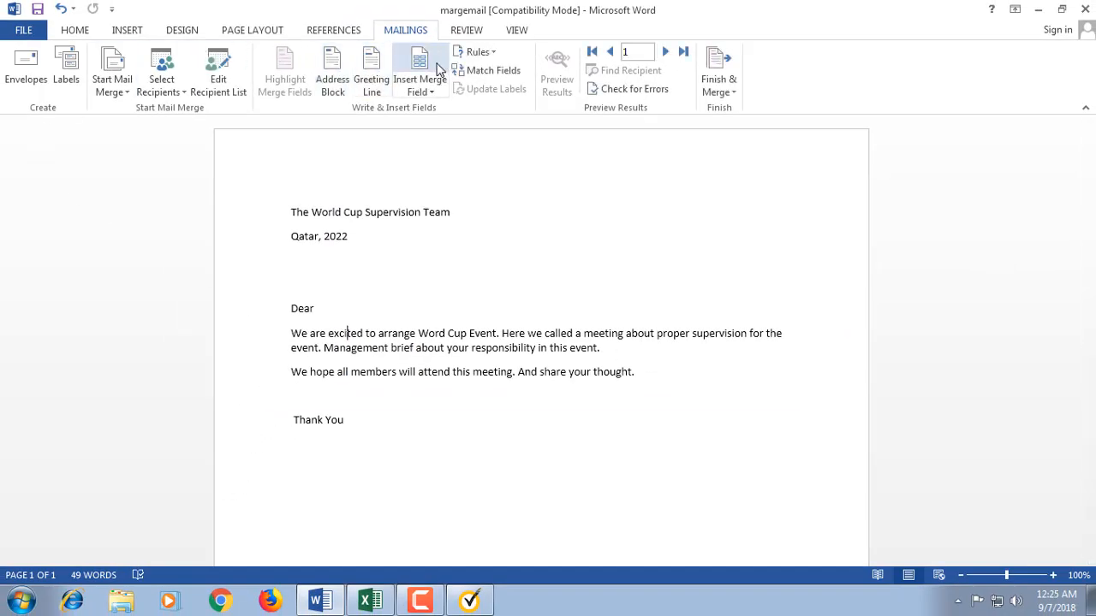
mouse_move(420, 68)
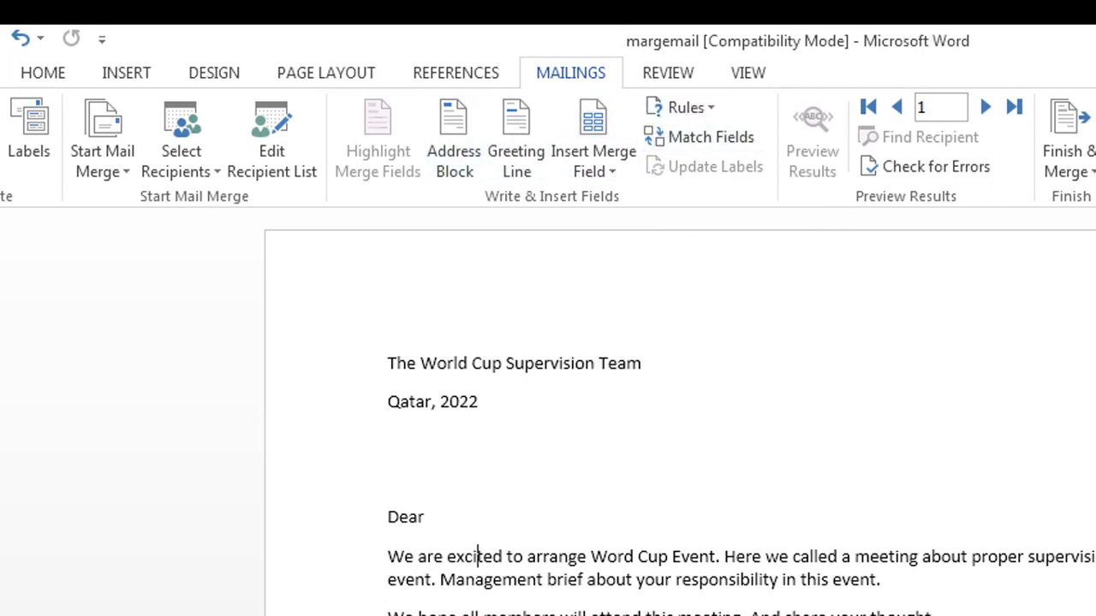
mouse_move(605, 160)
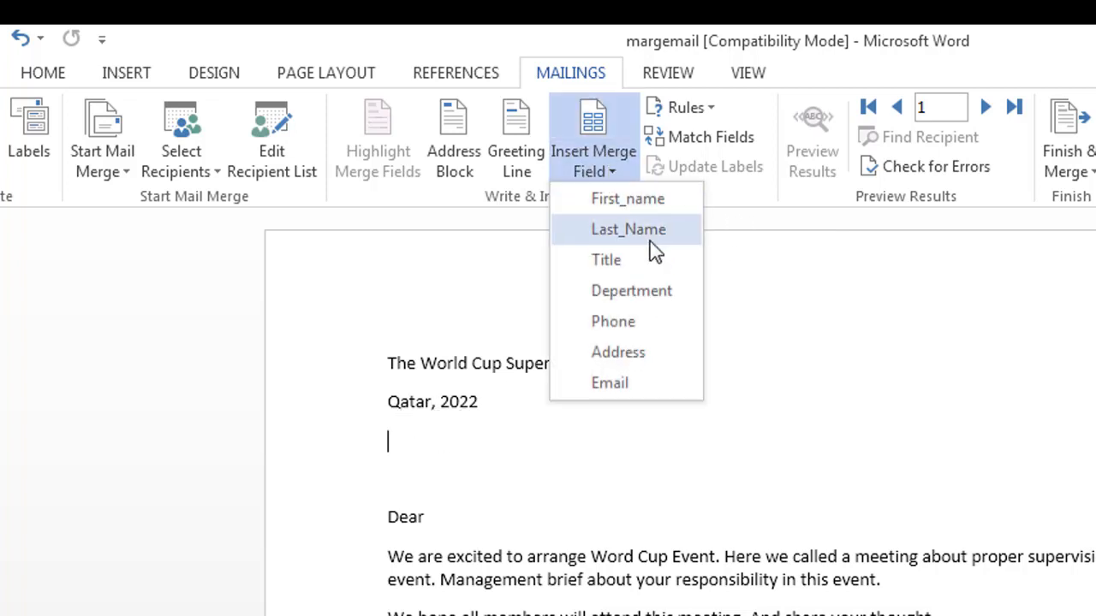
Insert the First_name and Last_name fields under Qatar, 2022 and move to bold formatting
left_click(627, 199)
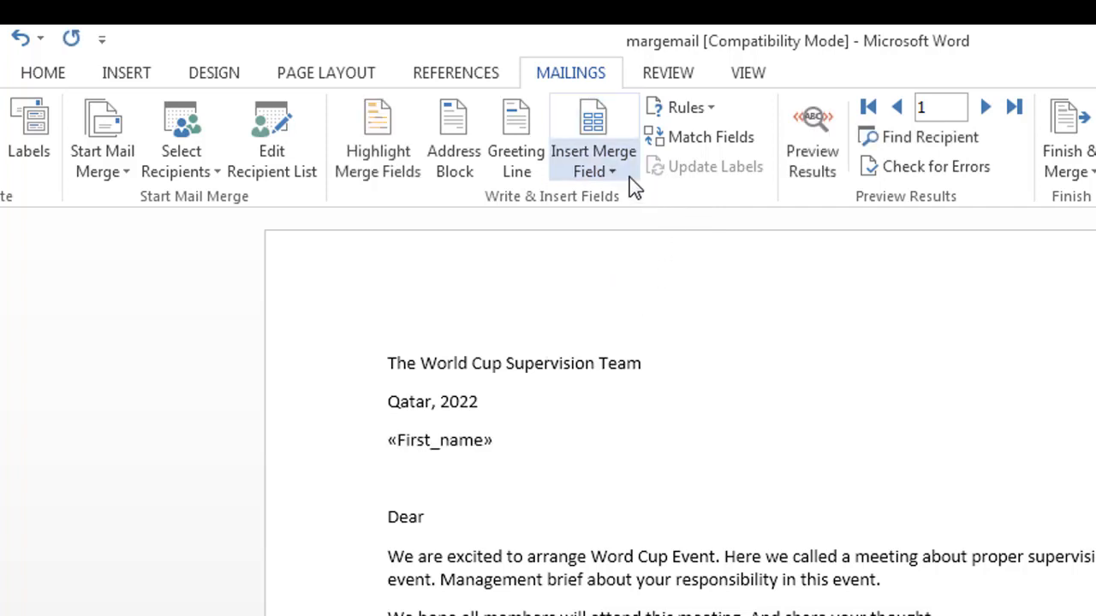
left_click(592, 140)
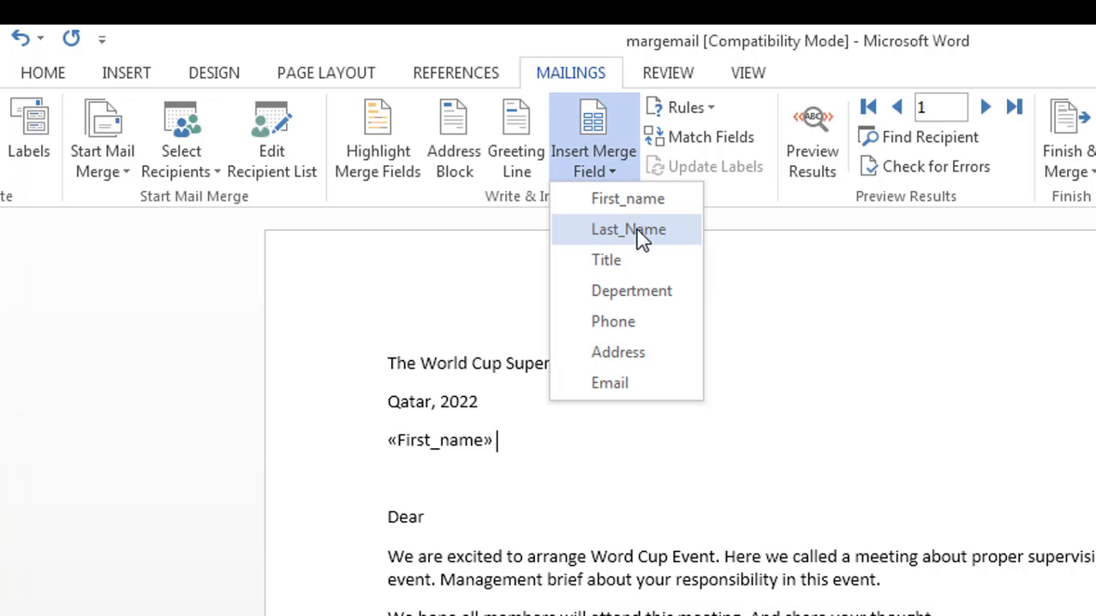
left_click(627, 229)
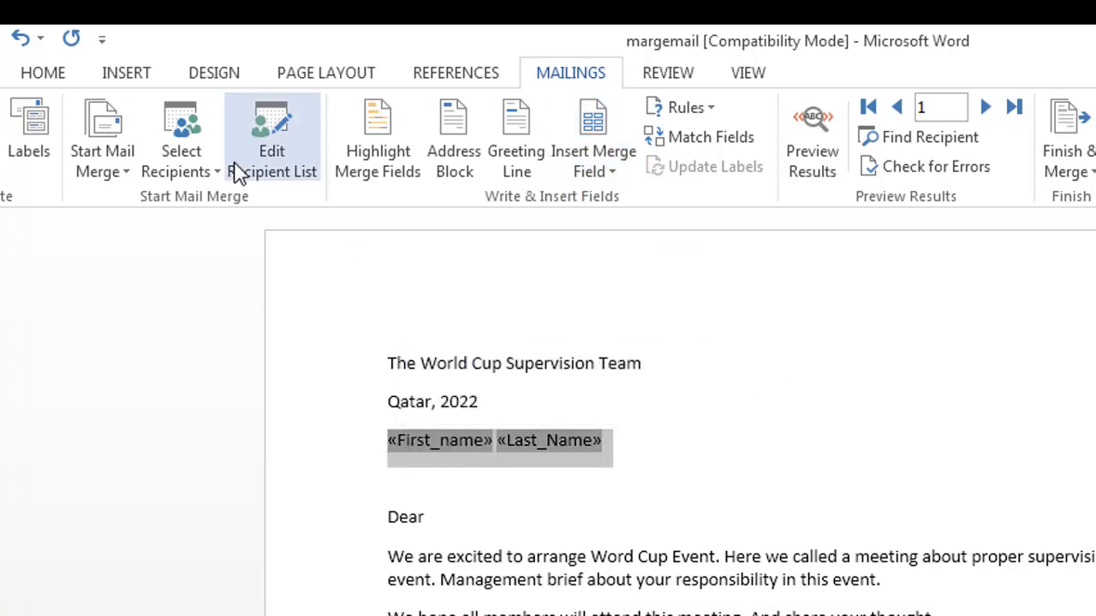
mouse_move(493, 457)
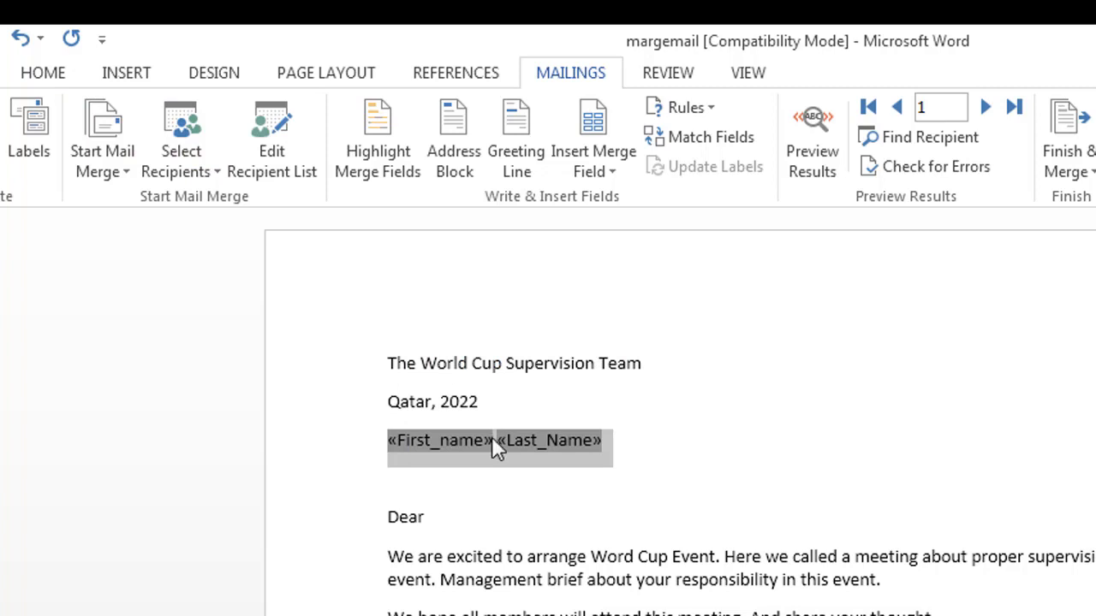
left_click(41, 72)
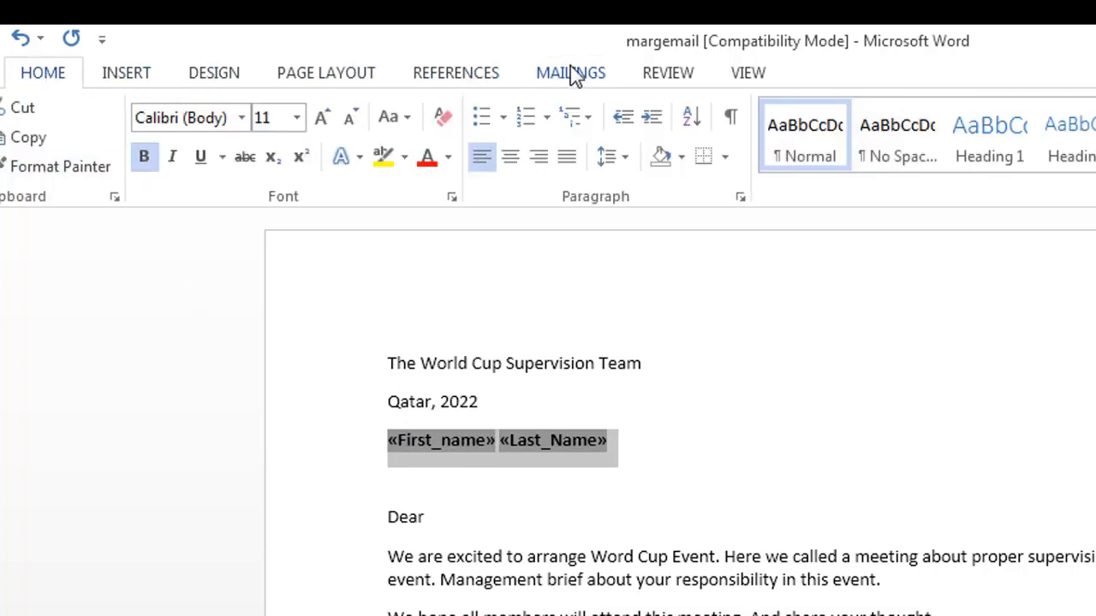
Insert Title, Department, Phone and Address fields each on their own line above the greeting
left_click(570, 72)
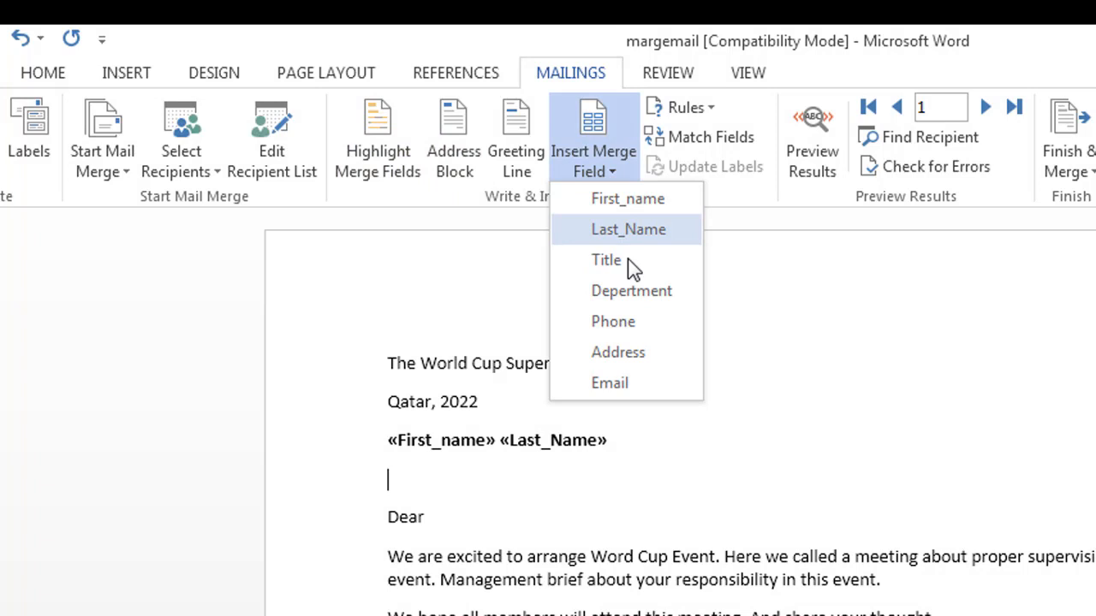
left_click(606, 260)
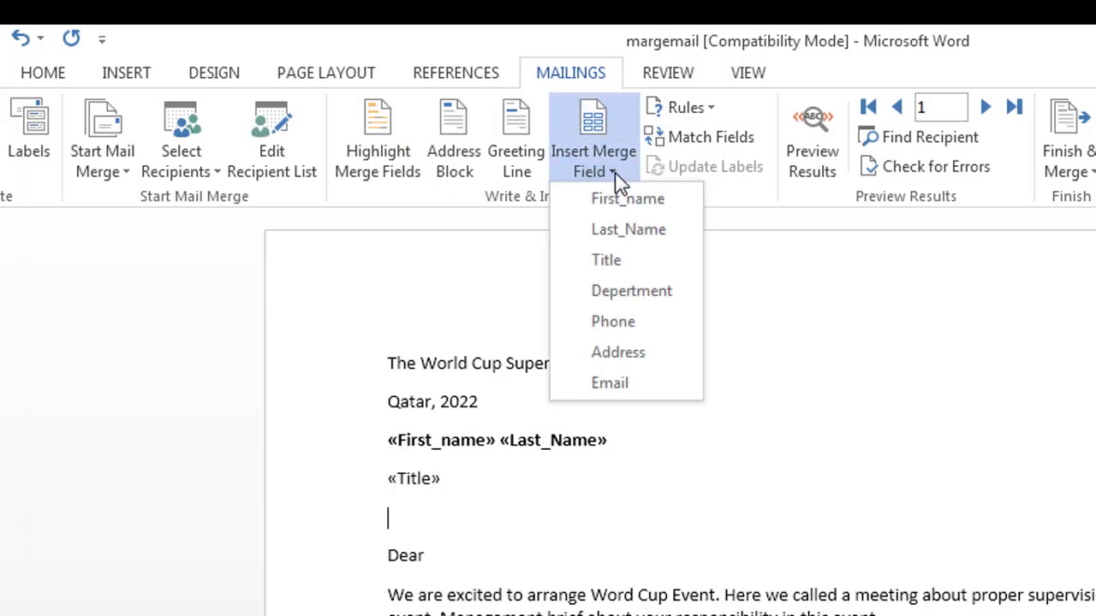
left_click(630, 291)
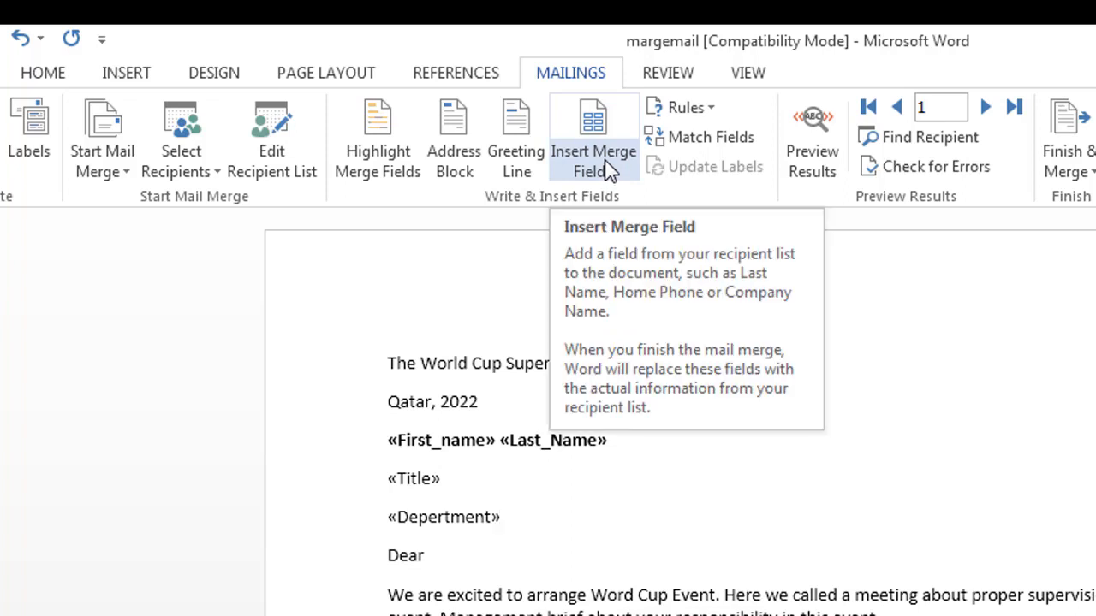
left_click(592, 136)
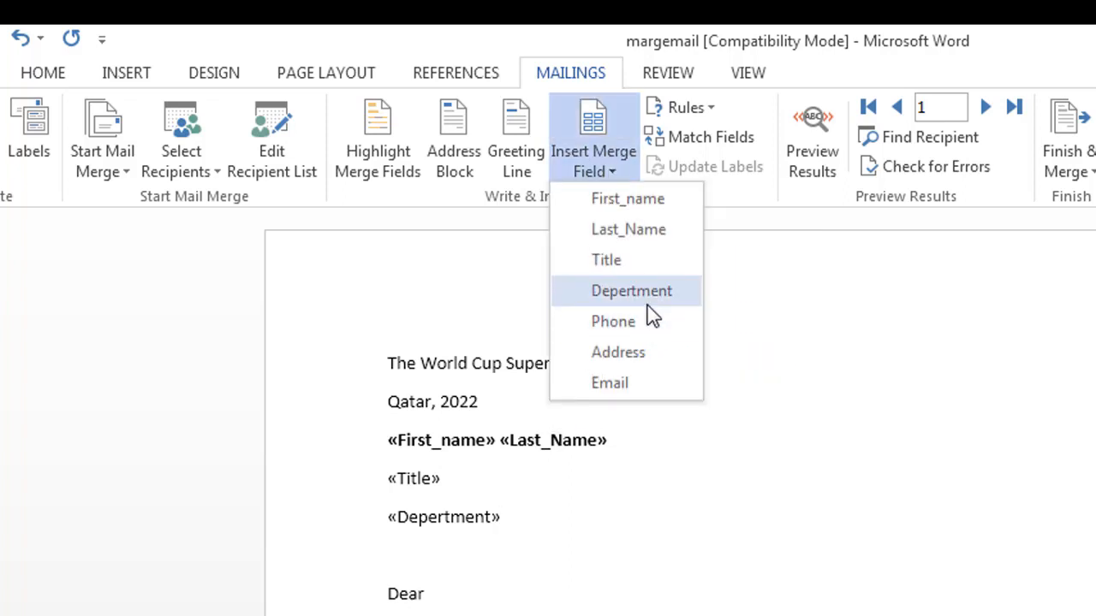
mouse_move(612, 334)
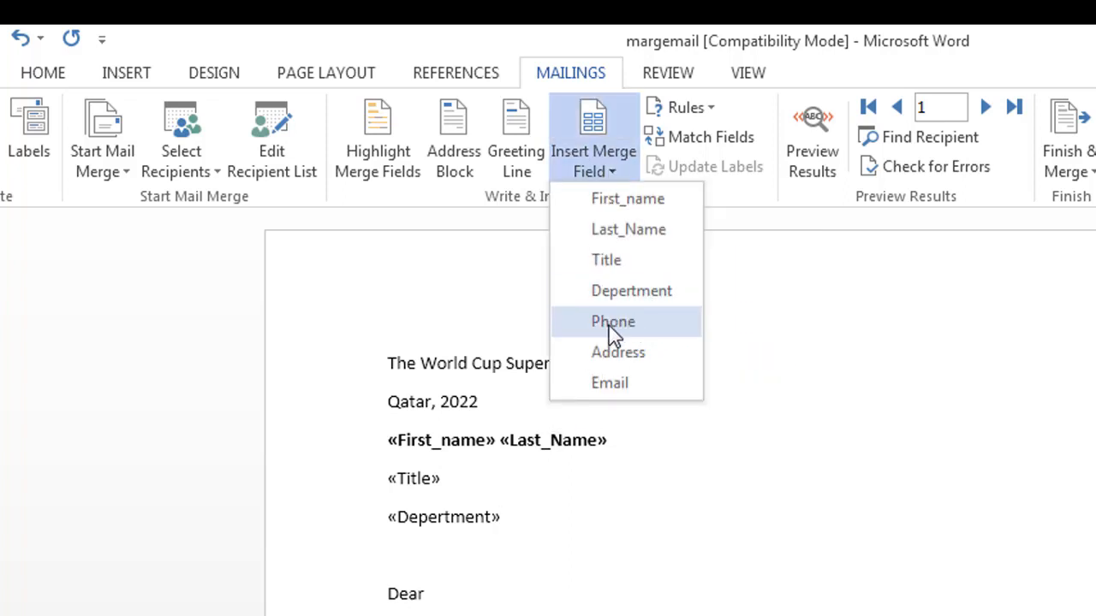
left_click(613, 322)
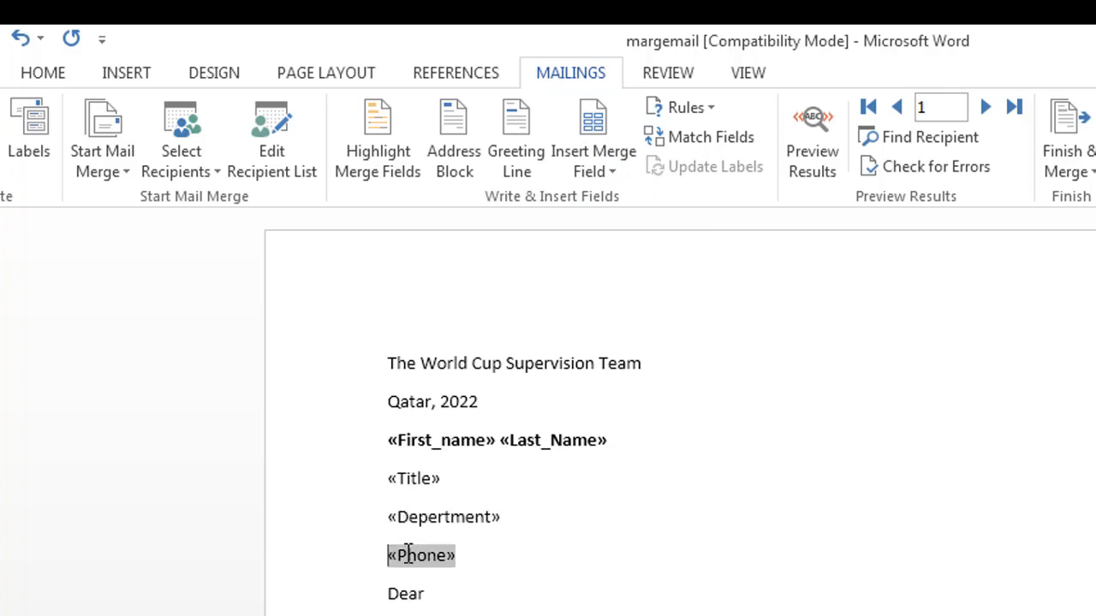
left_click(592, 137)
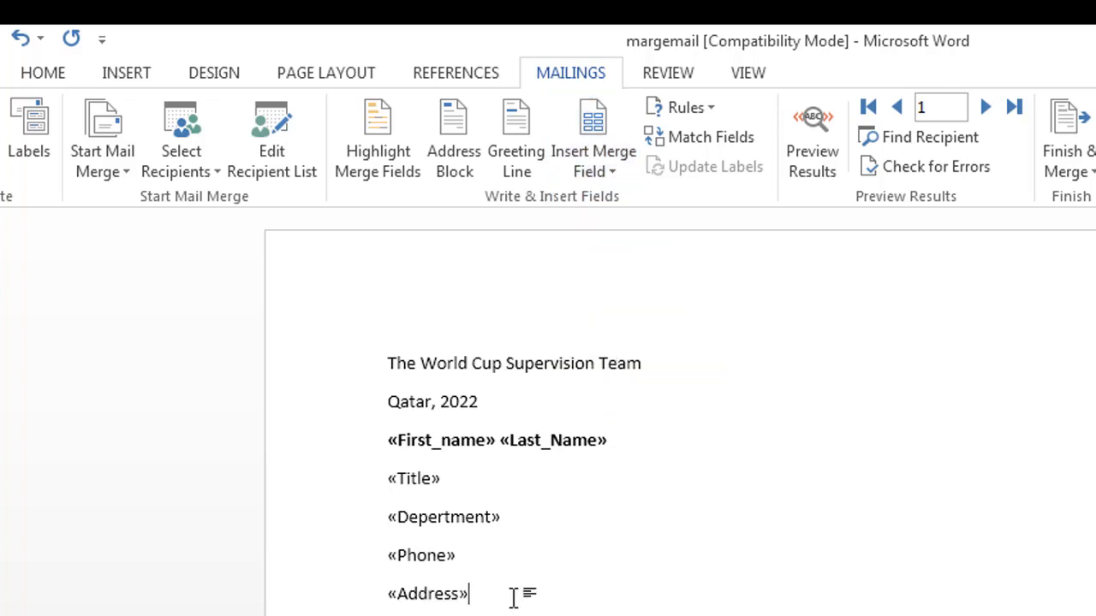
left_click(483, 401)
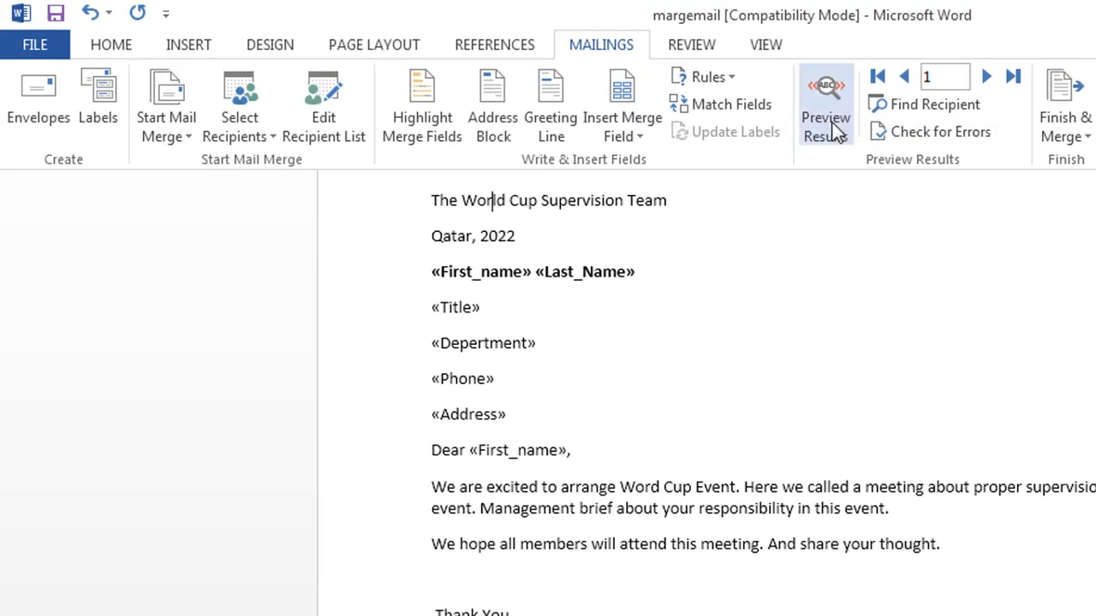
left_click(825, 101)
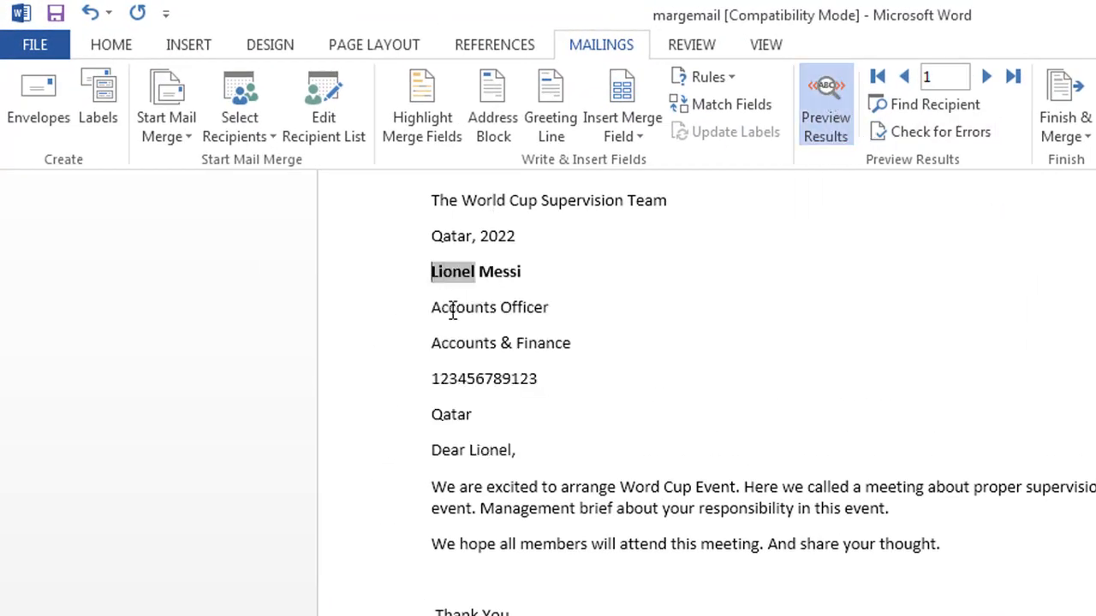
left_click(370, 599)
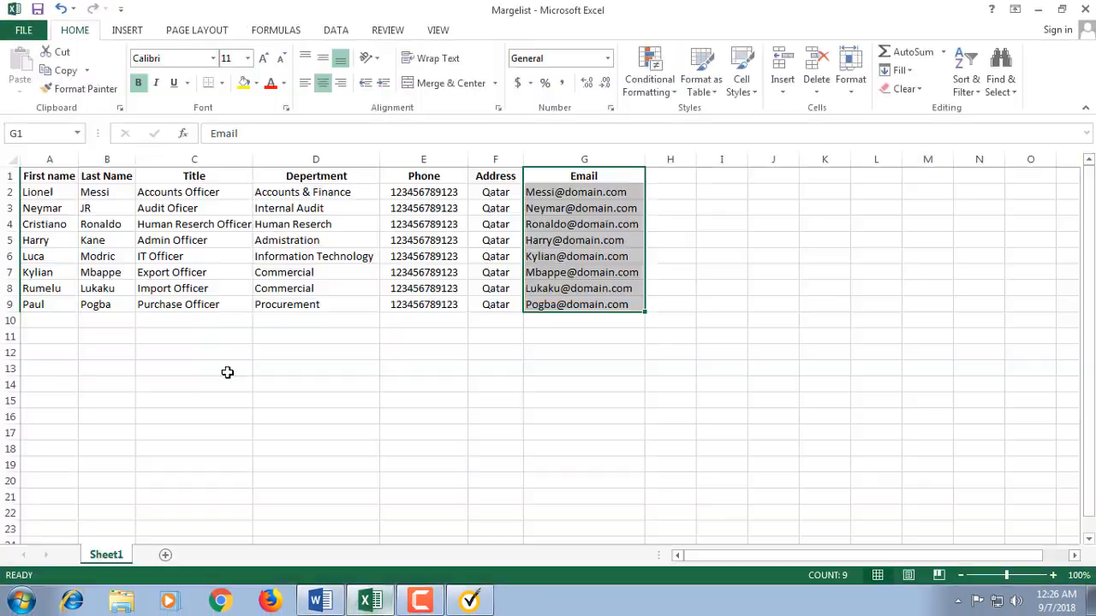
left_click(315, 192)
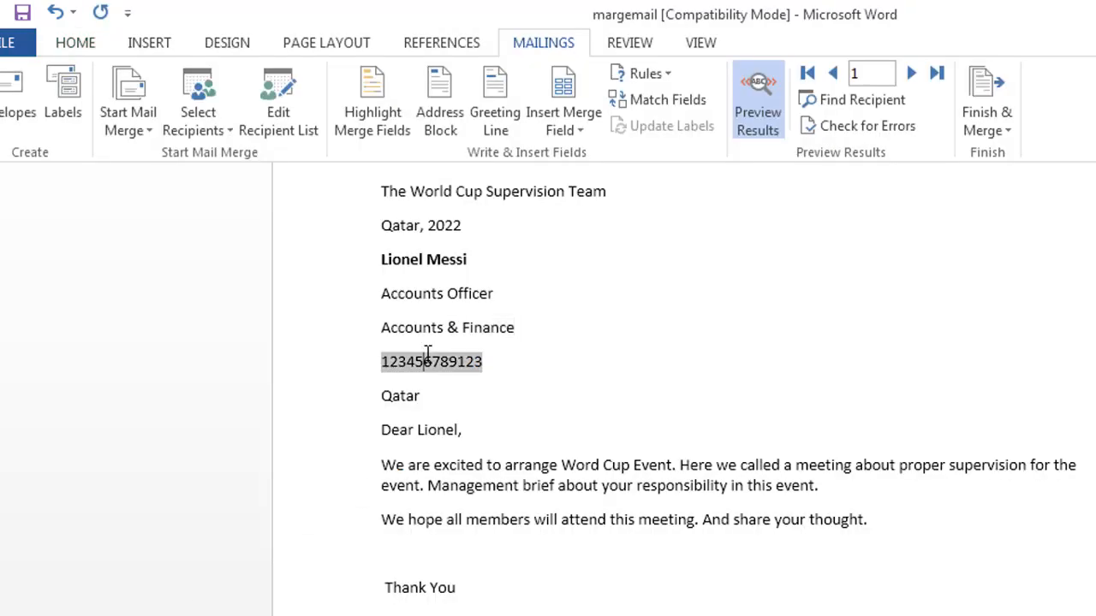
left_click(464, 430)
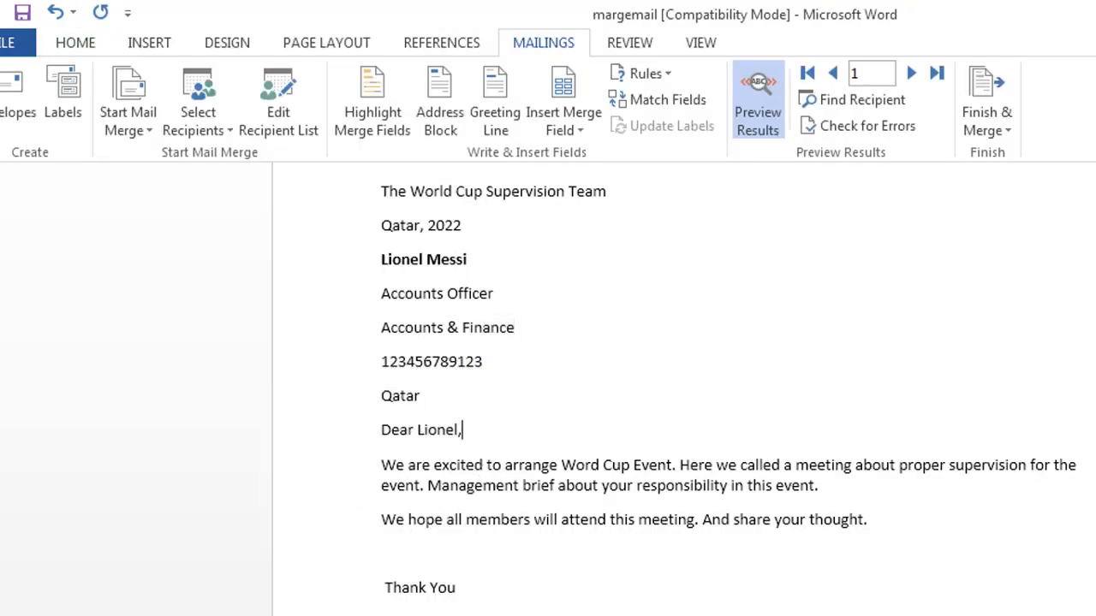
left_click(921, 71)
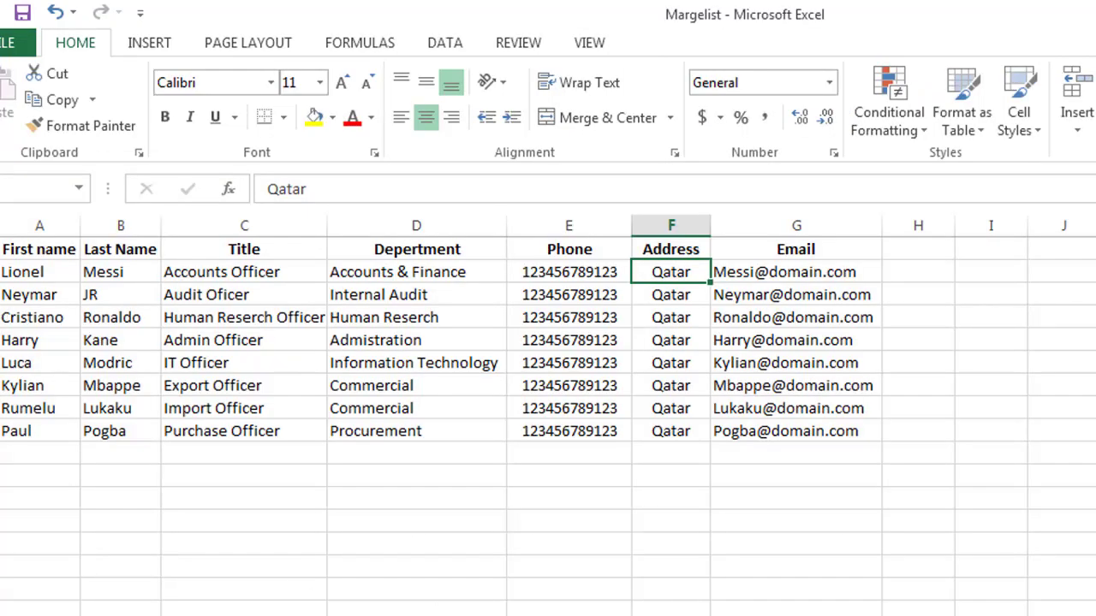
left_click(569, 295)
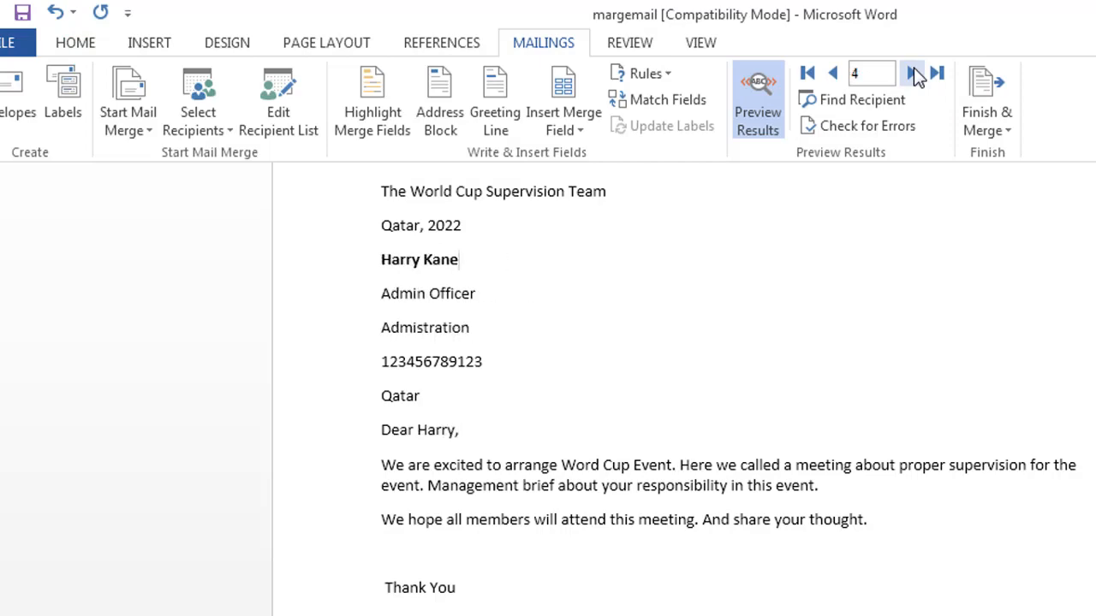
left_click(914, 72)
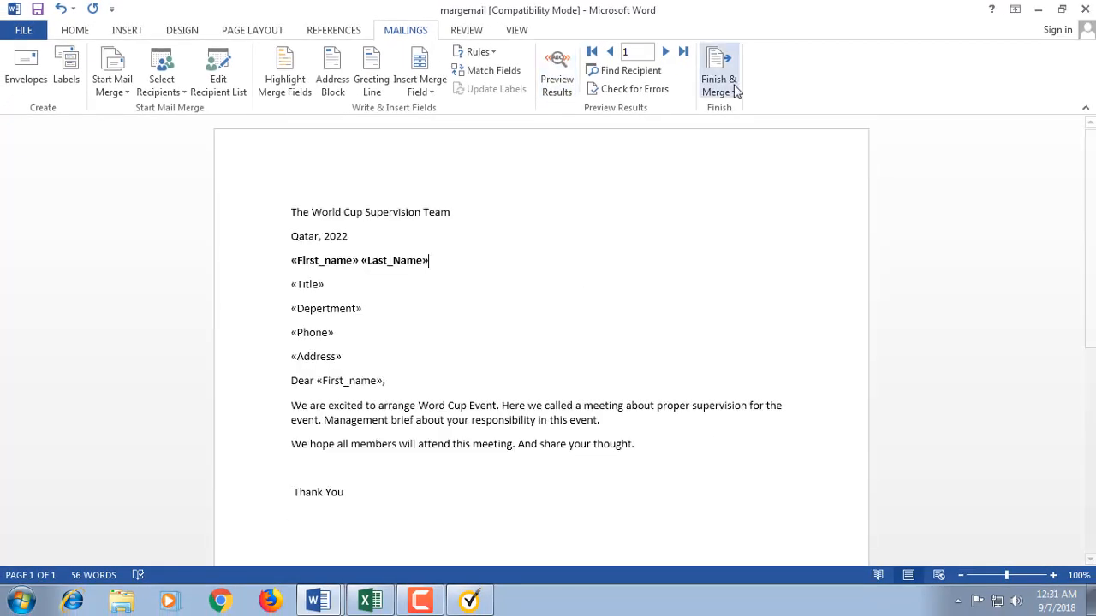
Merge to e-mail with subject 'meeting call', sent to the Email field in HTML format
left_click(719, 68)
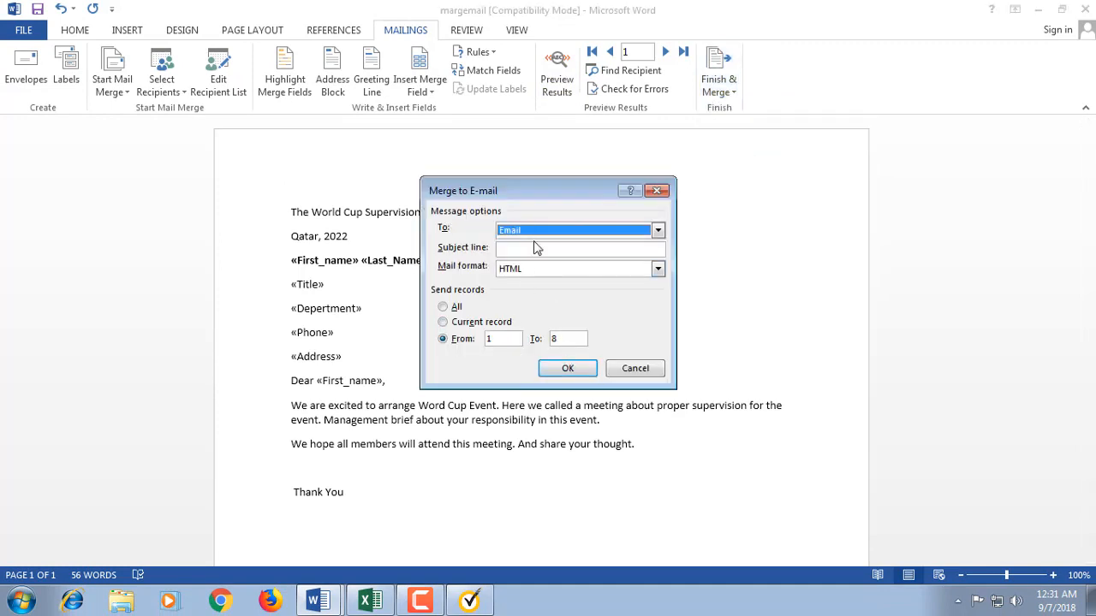
left_click(579, 248)
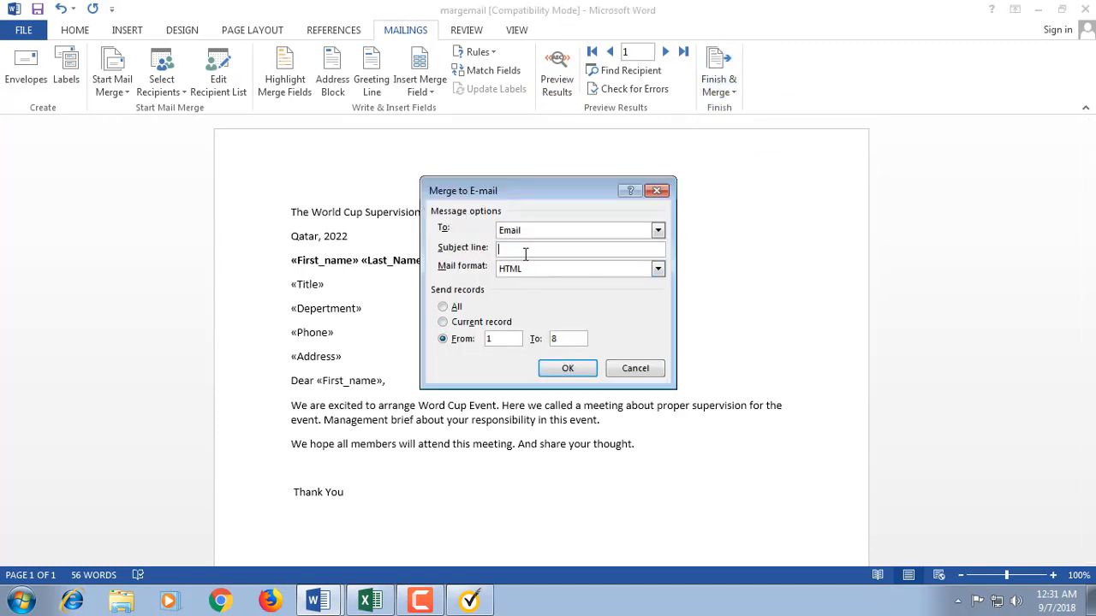
type("m")
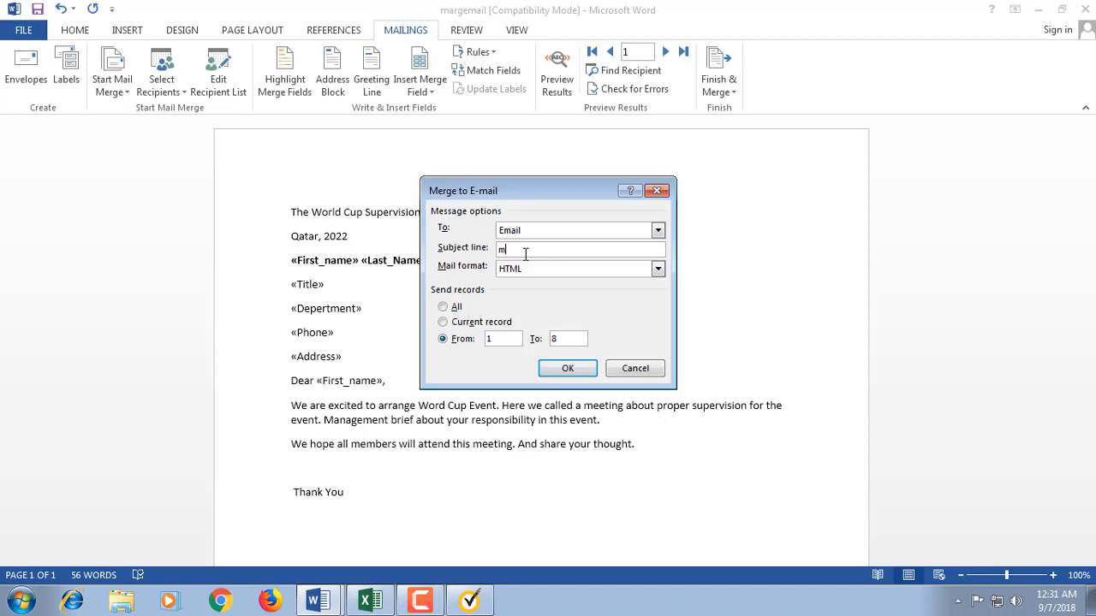
type("eet")
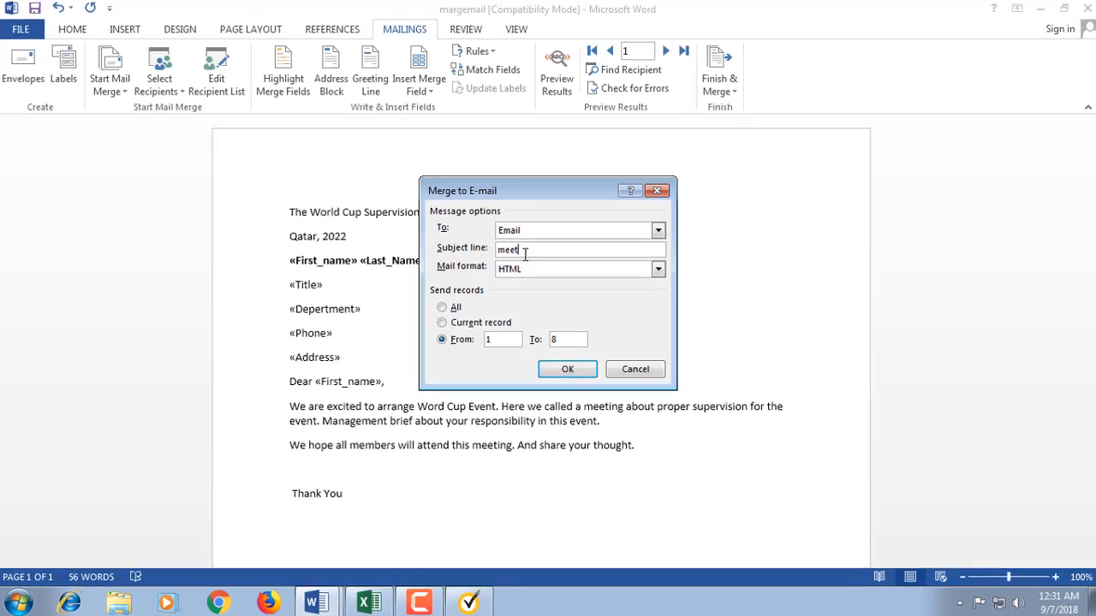
type("i")
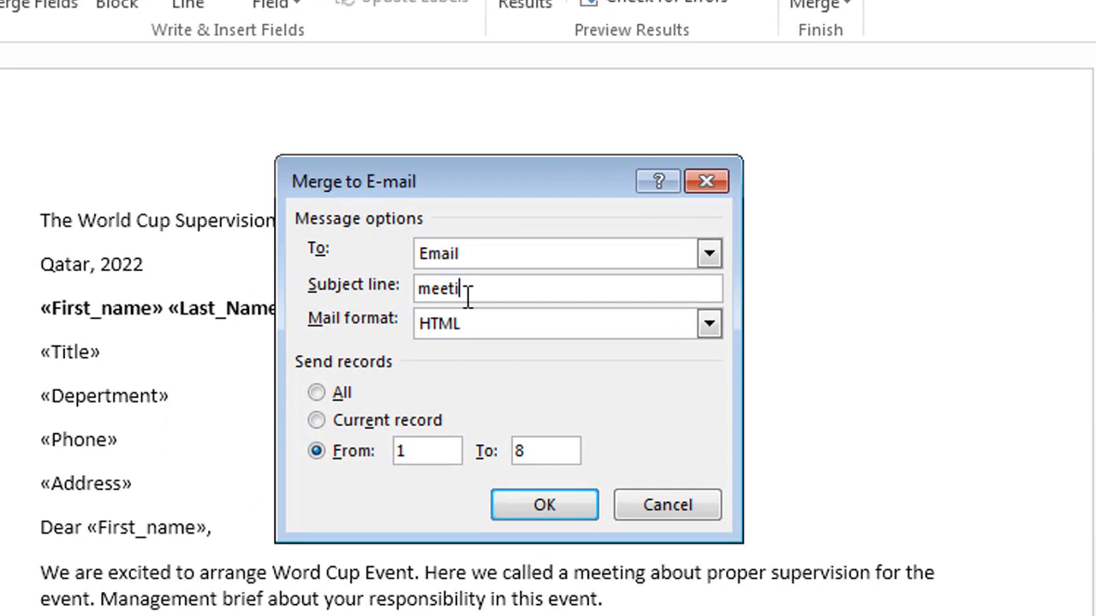
type("ng")
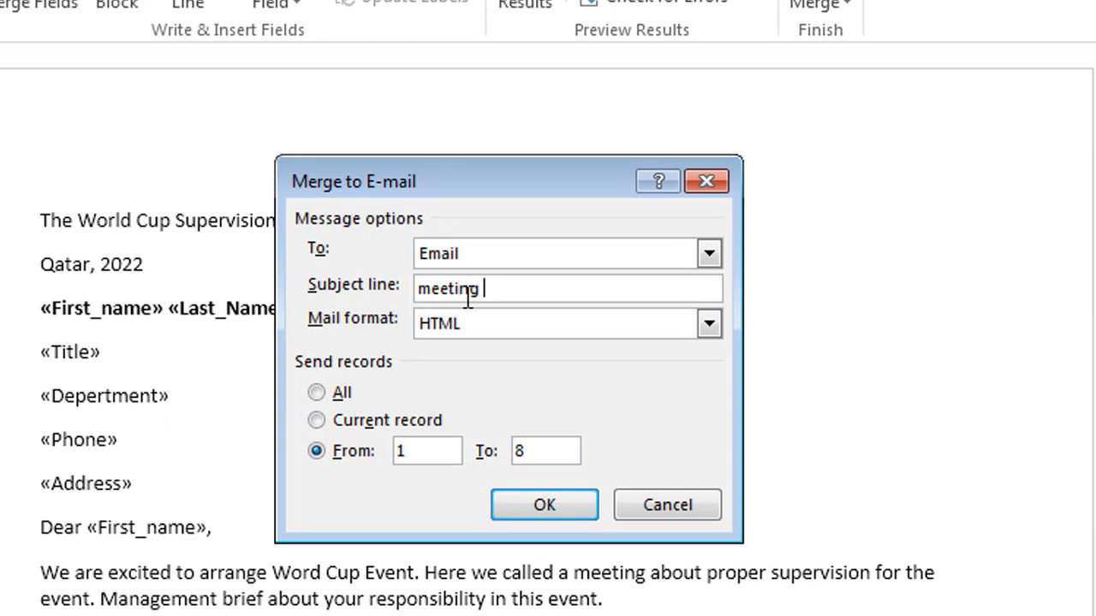
type("ca")
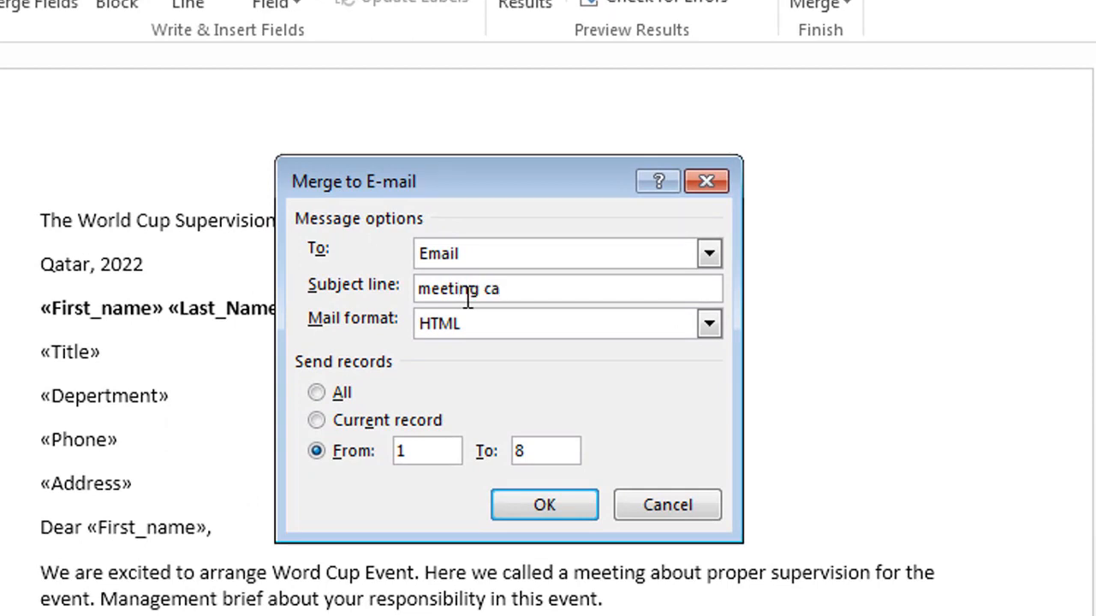
type("l")
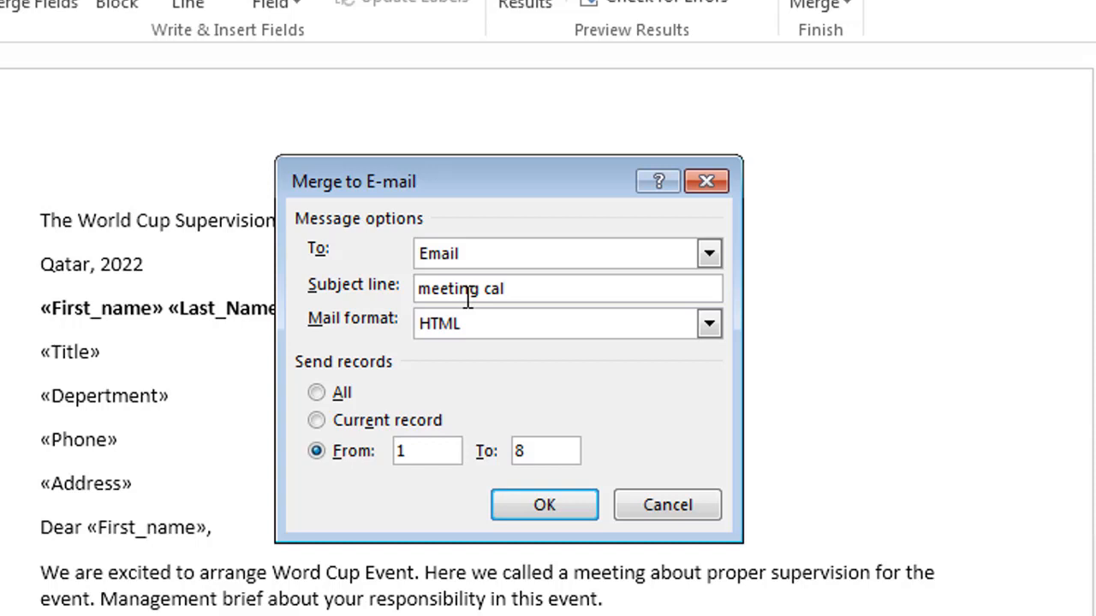
type("l")
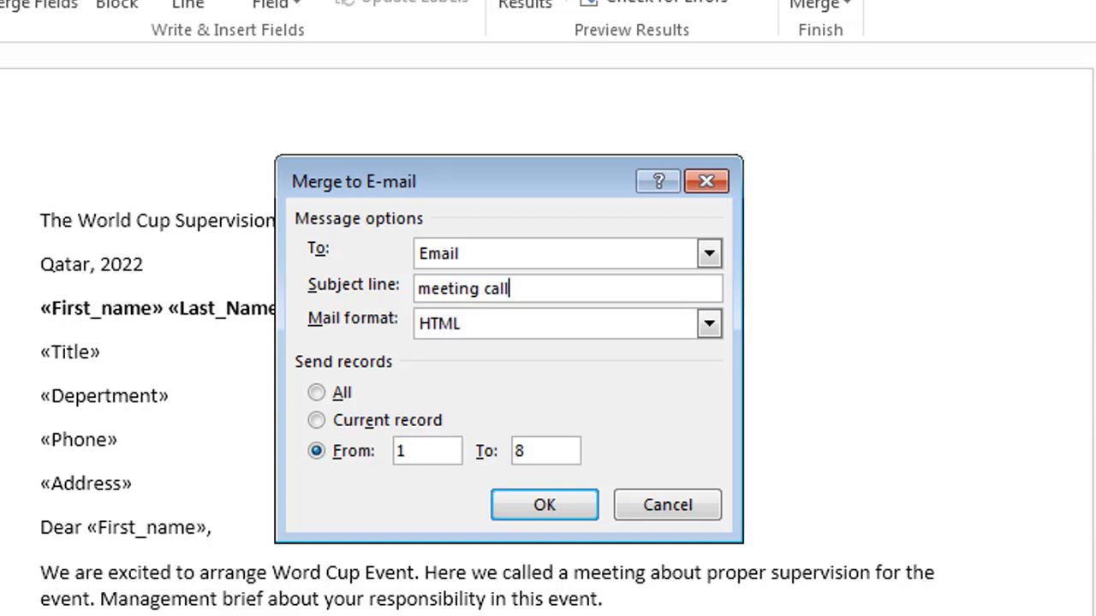
left_click(543, 505)
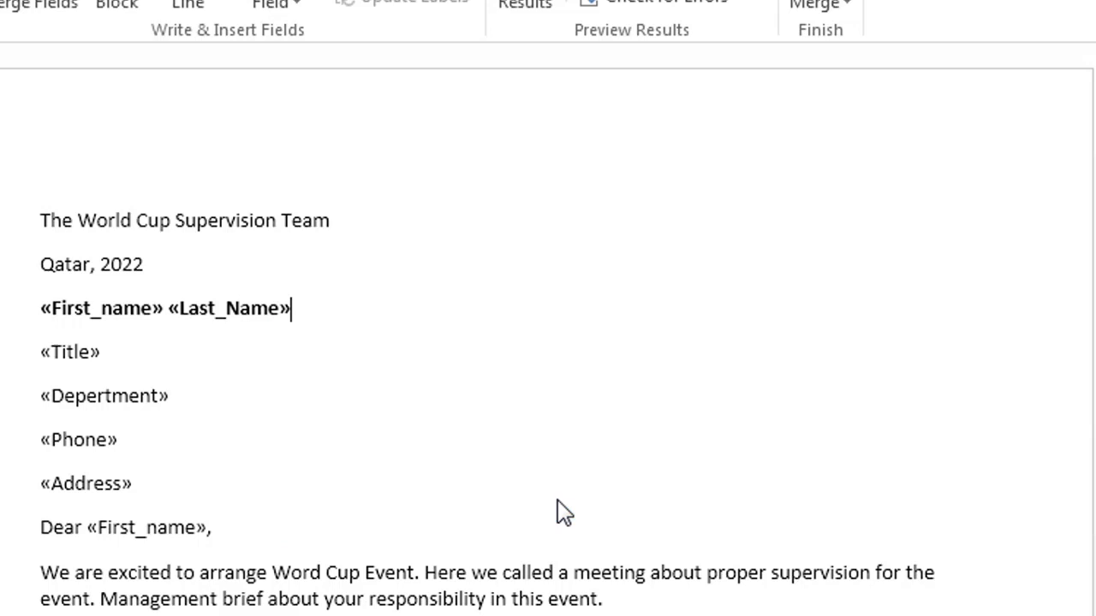
mouse_move(449, 524)
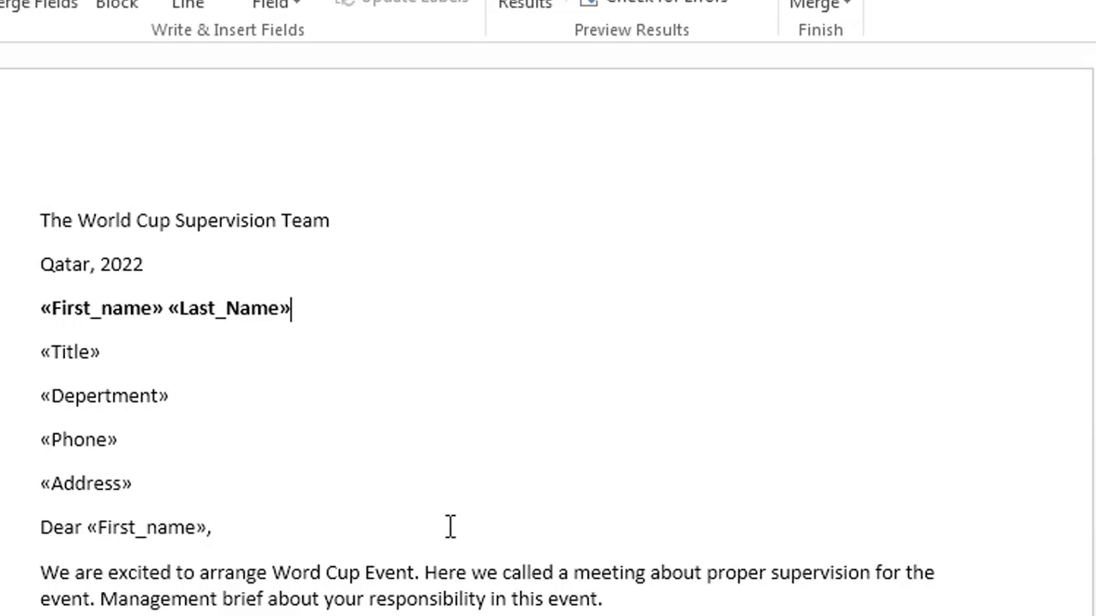
Minimize the merged Word letter to reach the Windows desktop
left_click(524, 3)
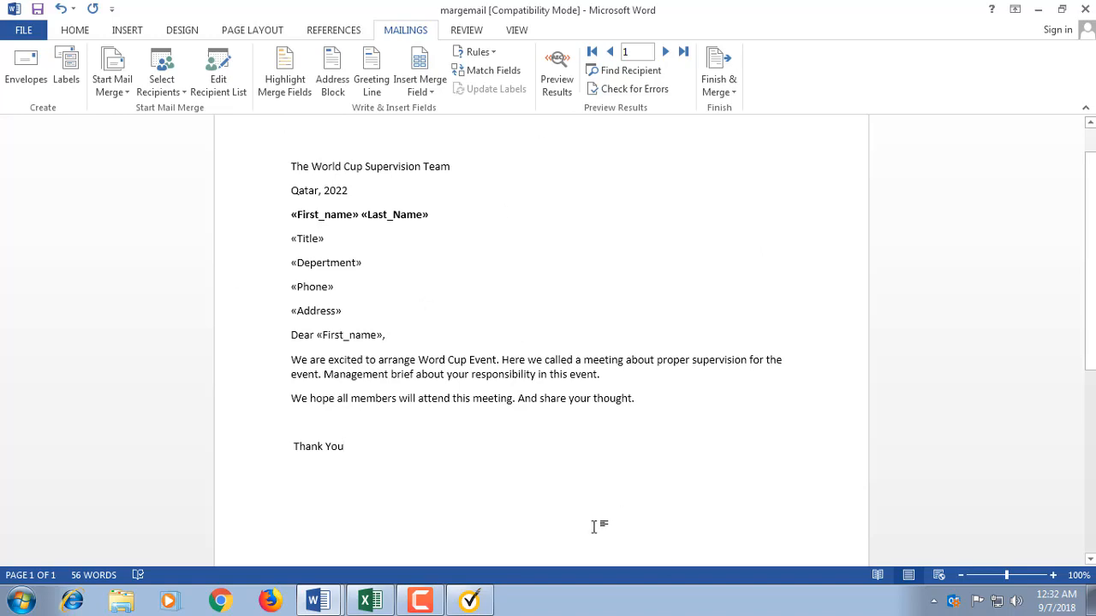
left_click(369, 599)
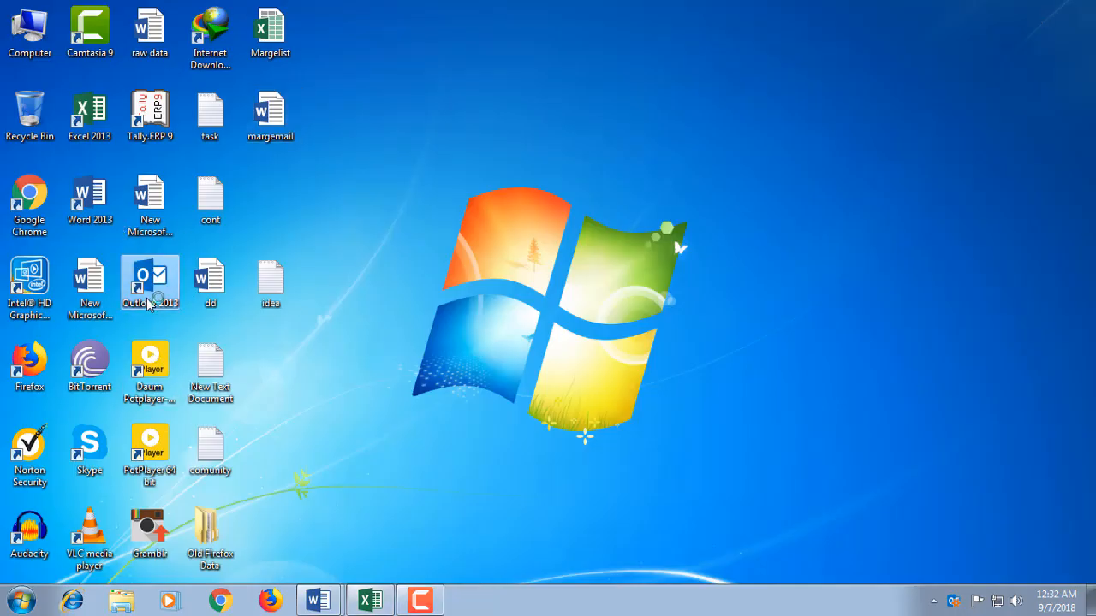
Launch Outlook, go to the Outbox and read Paul Pogba's personalised meeting call message
double_click(151, 277)
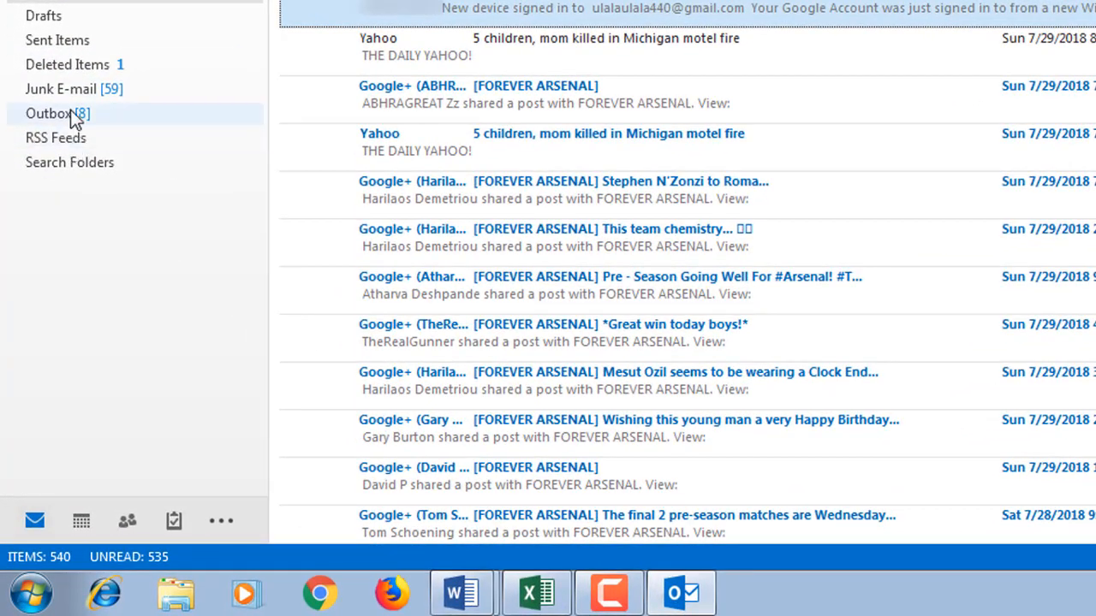
left_click(48, 113)
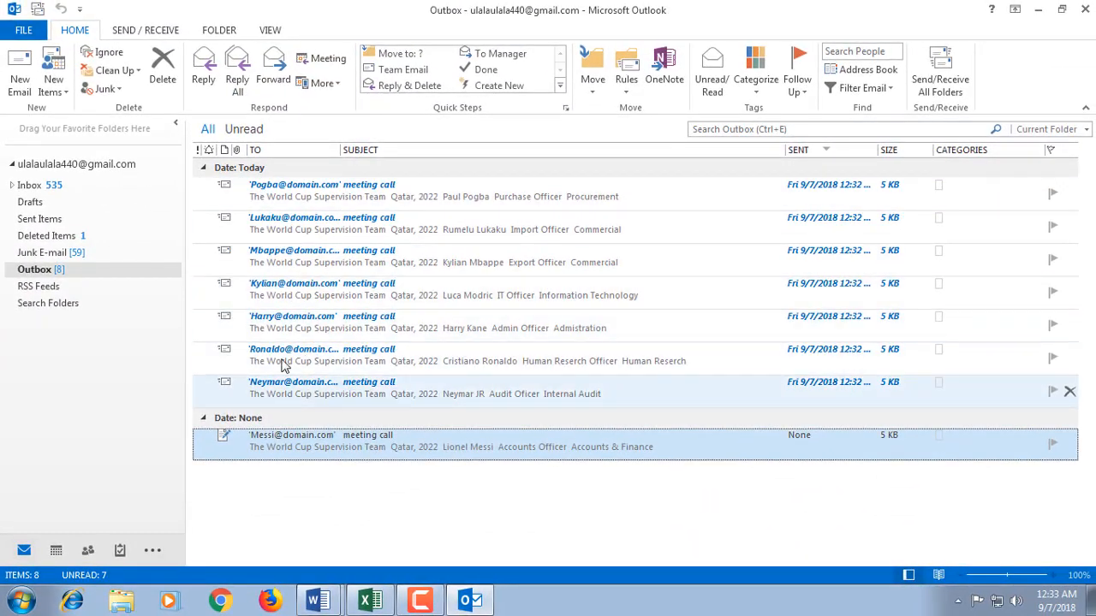
left_click(368, 442)
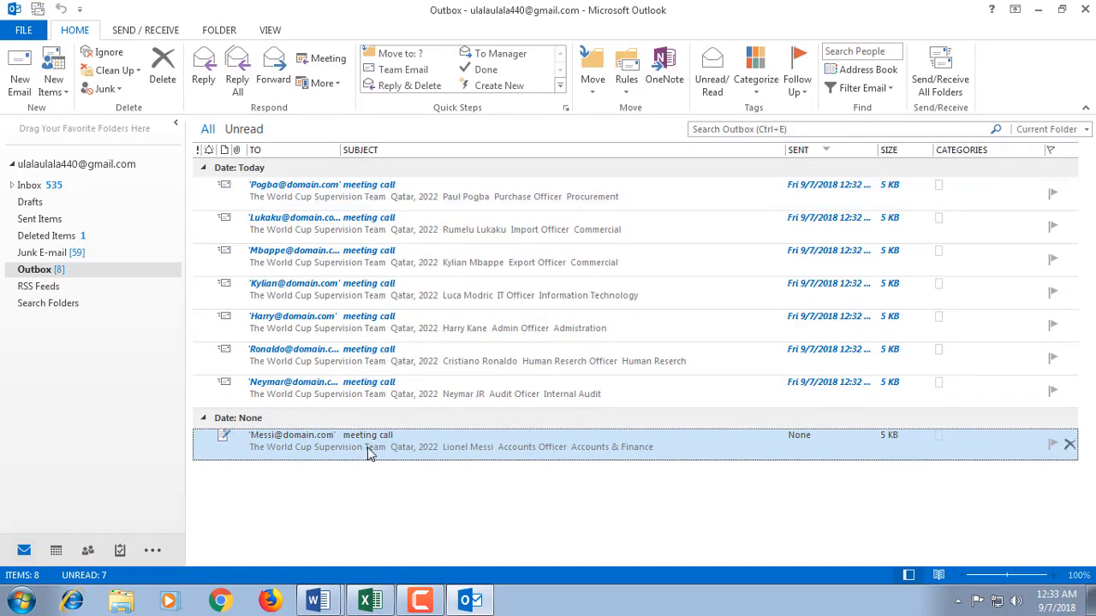
double_click(317, 190)
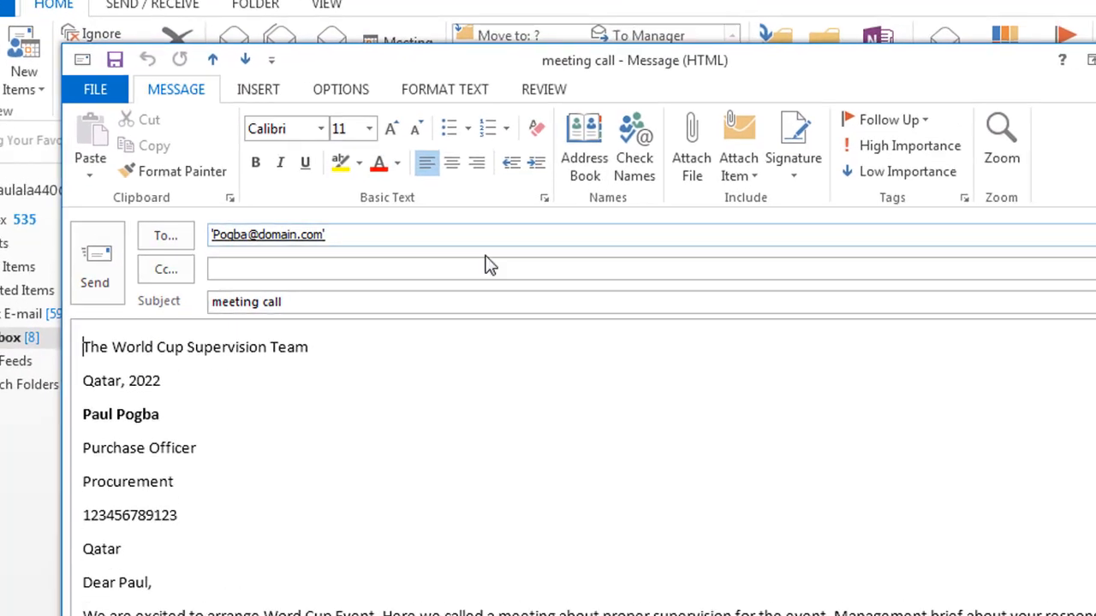
left_click(267, 236)
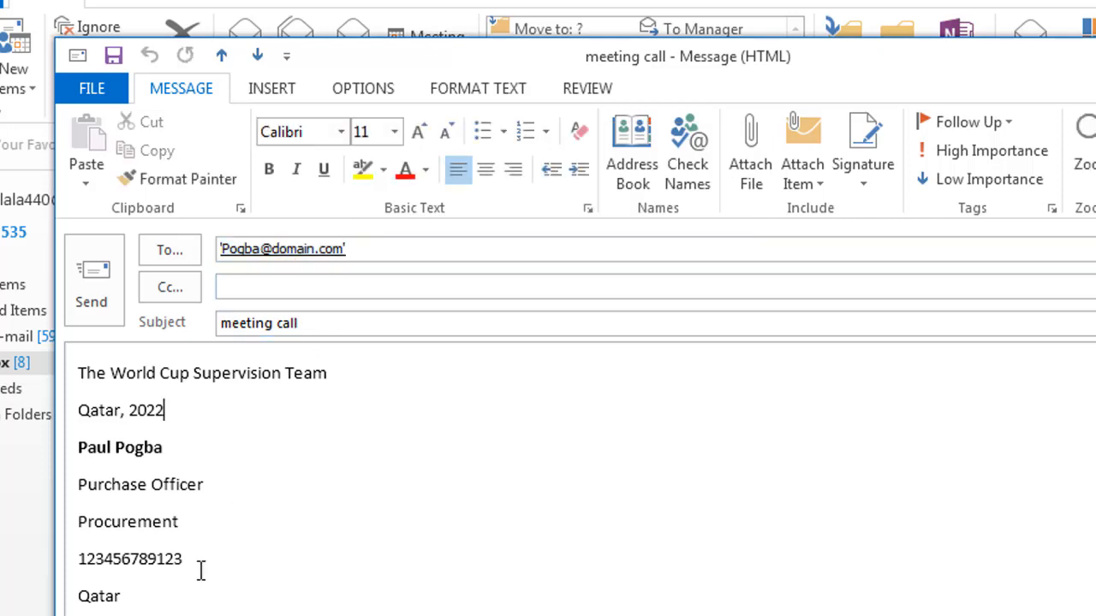
scroll("down", 3)
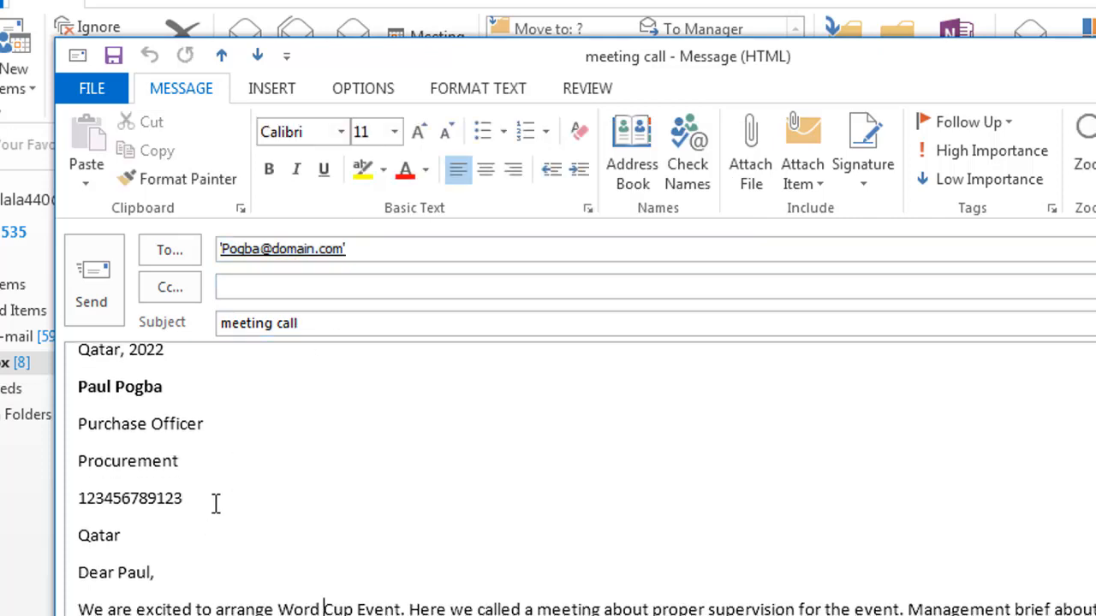